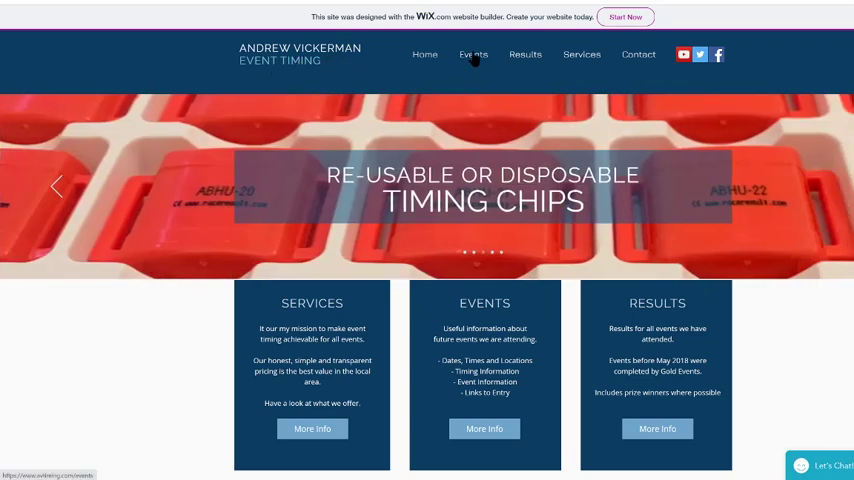
# - Go to the AV Timing Events page and browse the upcoming races below the Virtual Dave Clarke 5 banner
pyautogui.click(473, 54)
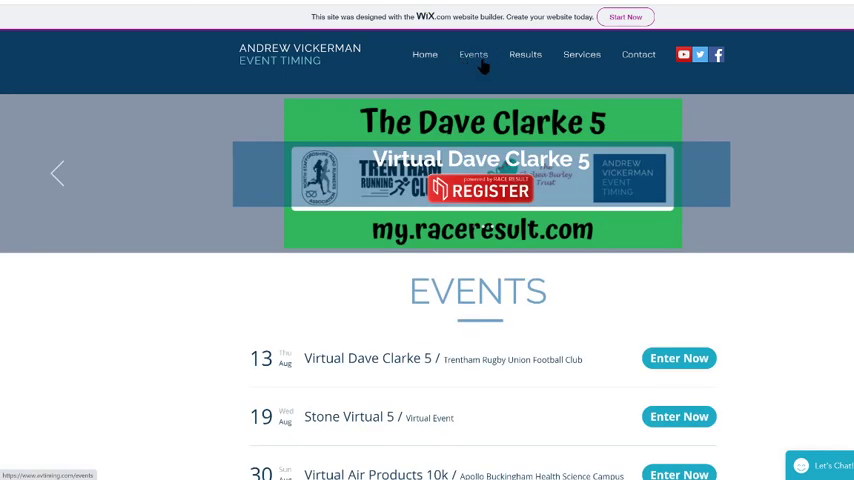
pyautogui.scroll(-3)
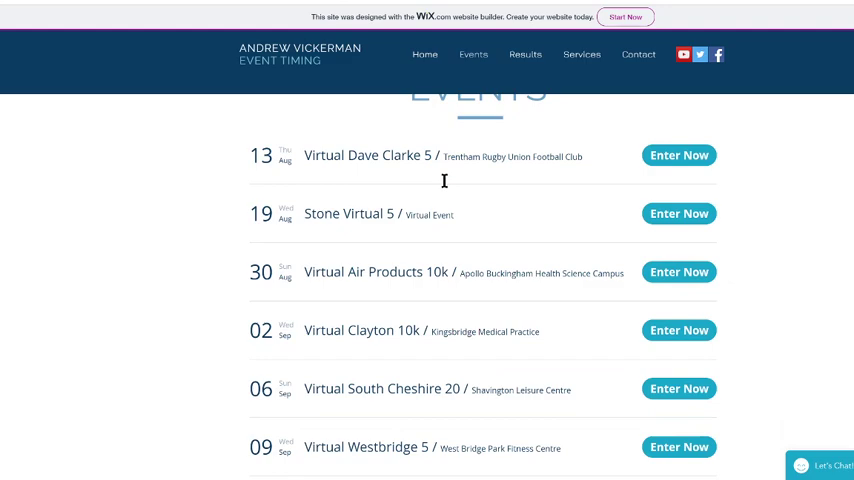
pyautogui.scroll(-3)
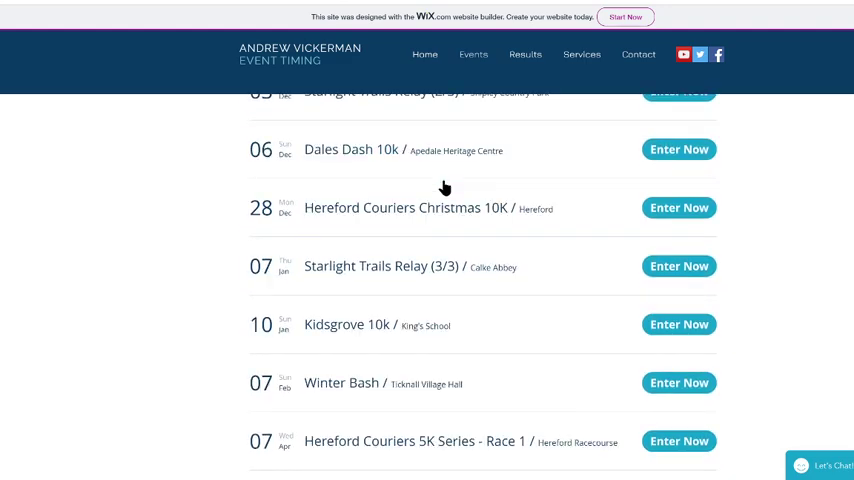
pyautogui.scroll(3)
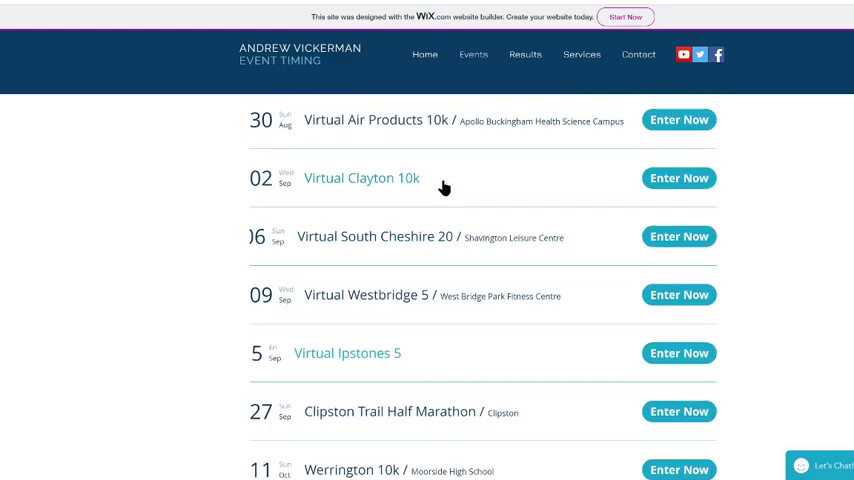
pyautogui.scroll(3)
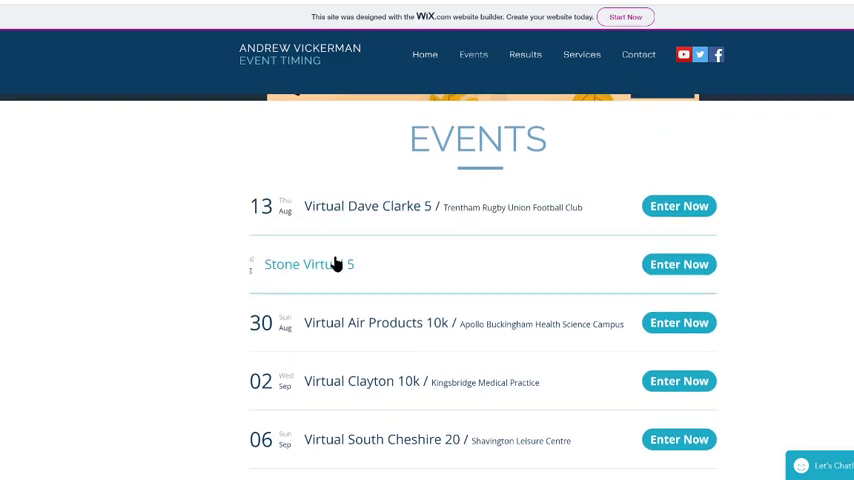
pyautogui.scroll(-3)
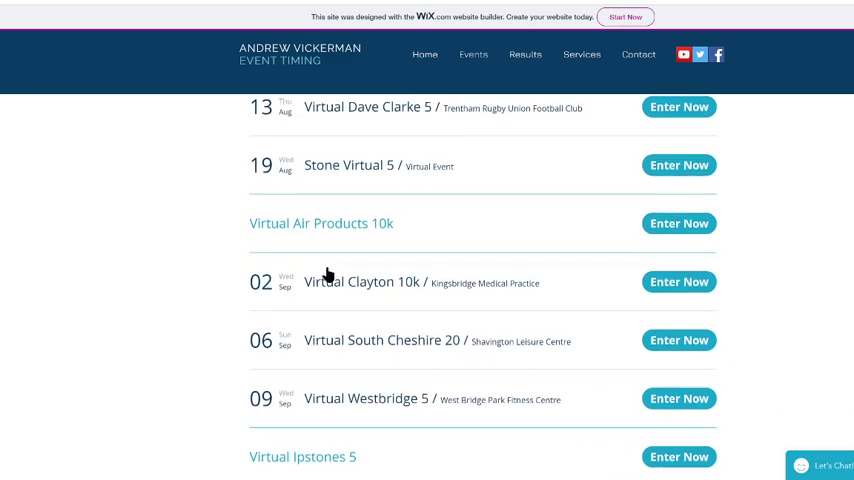
pyautogui.scroll(-3)
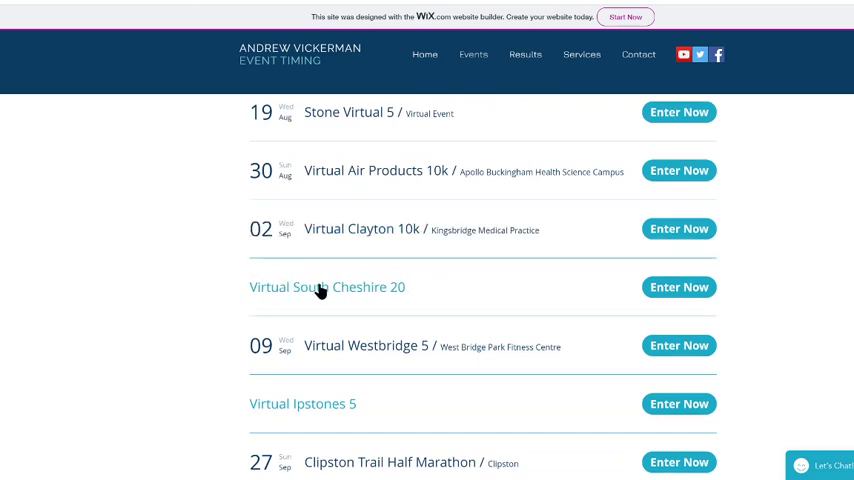
pyautogui.scroll(-3)
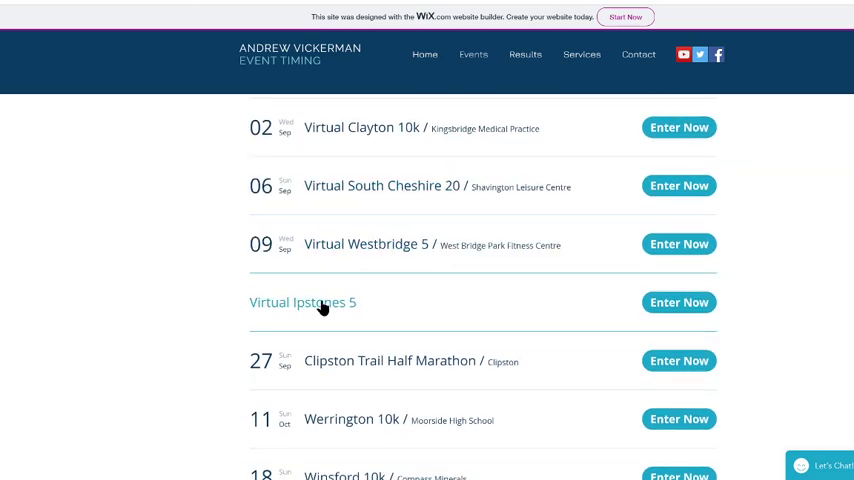
pyautogui.moveTo(678, 302)
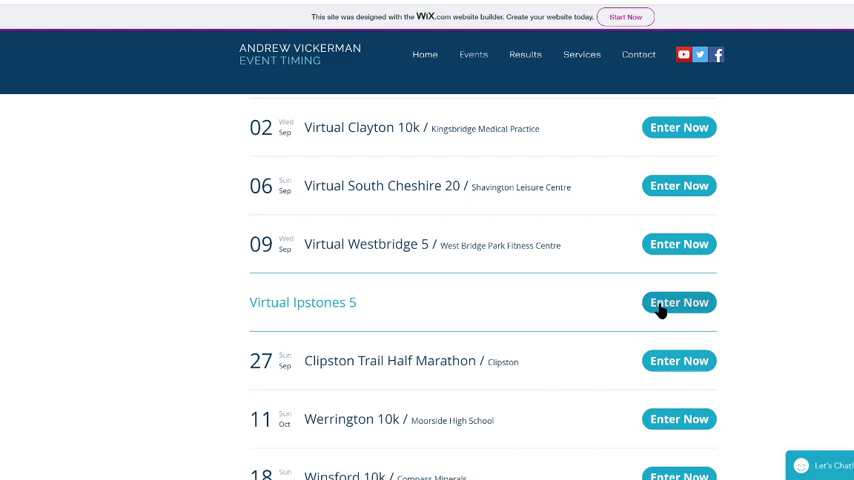
pyautogui.scroll(3)
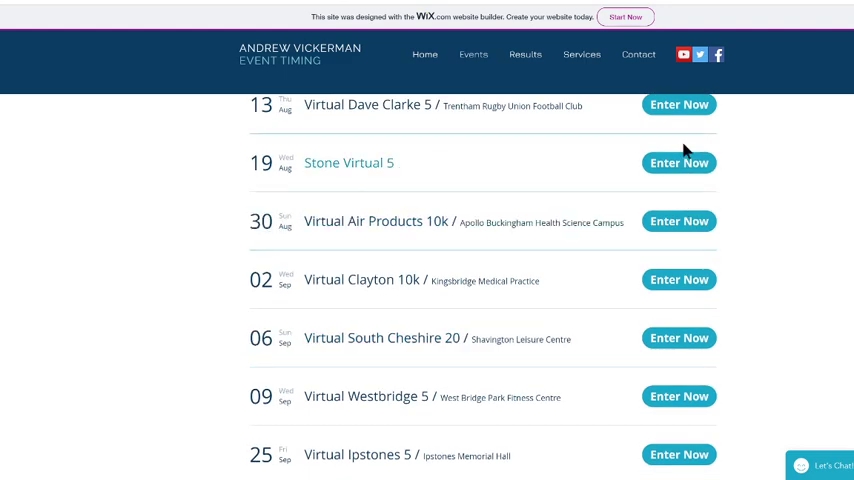
pyautogui.scroll(-3)
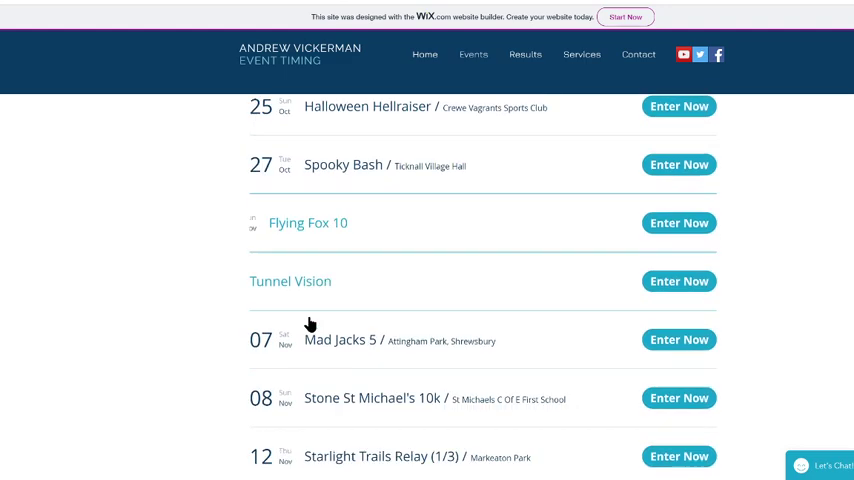
pyautogui.scroll(3)
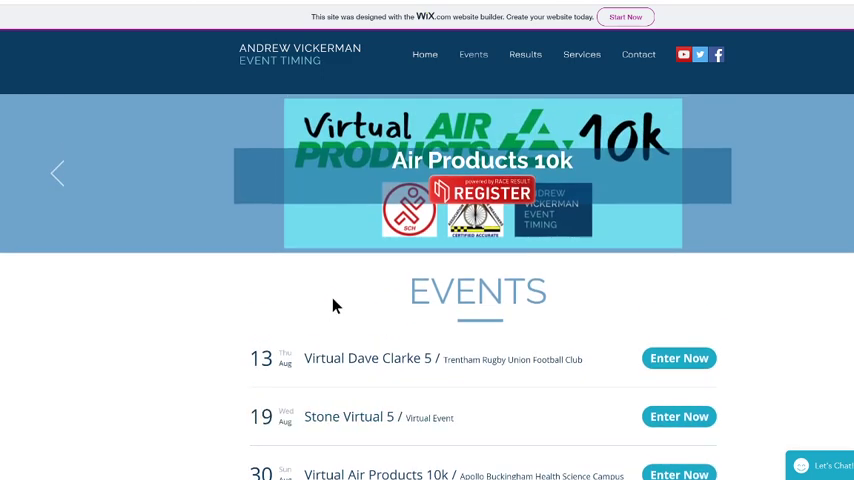
pyautogui.scroll(-3)
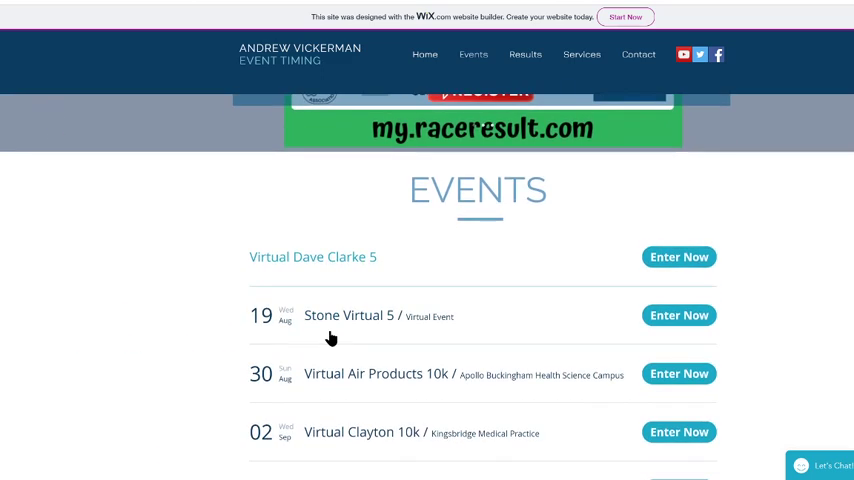
pyautogui.moveTo(338, 277)
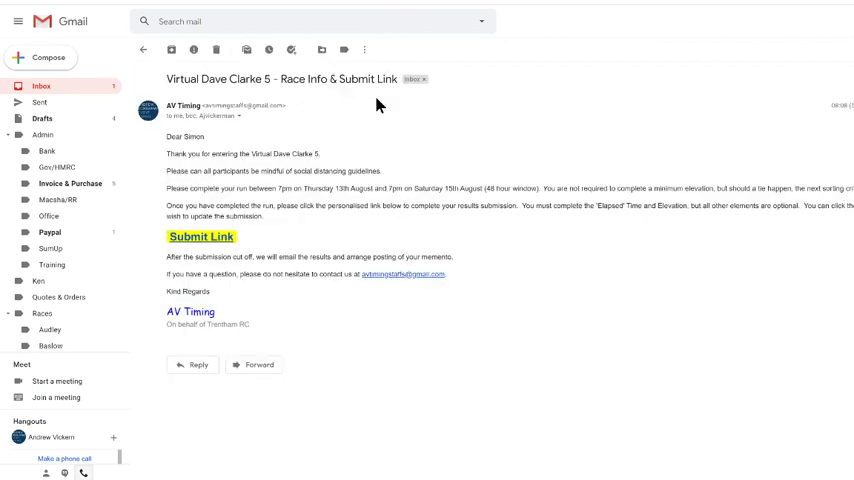
pyautogui.moveTo(349, 231)
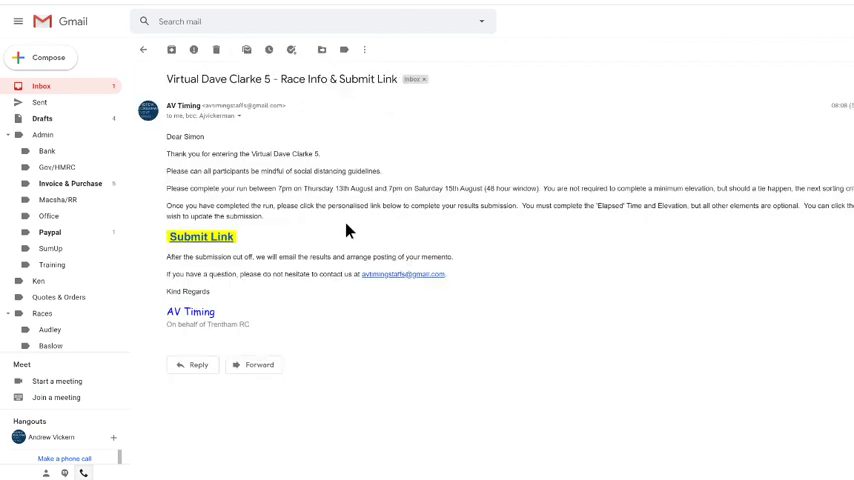
pyautogui.moveTo(294, 167)
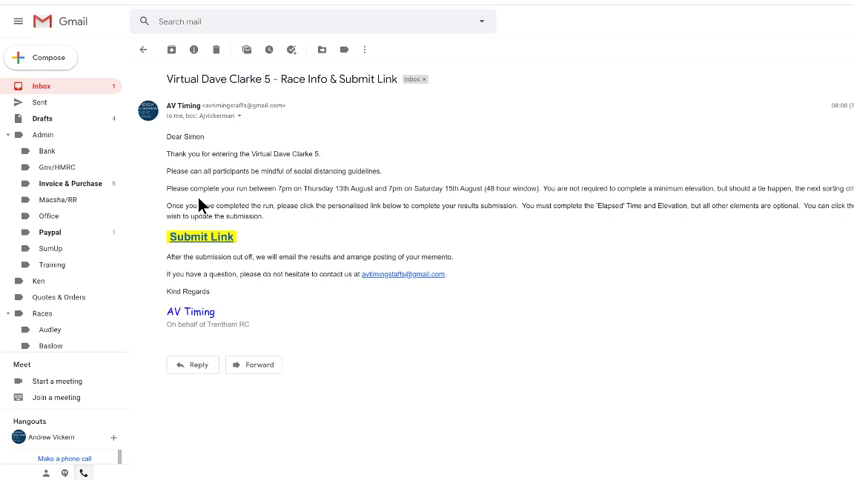
pyautogui.moveTo(313, 172)
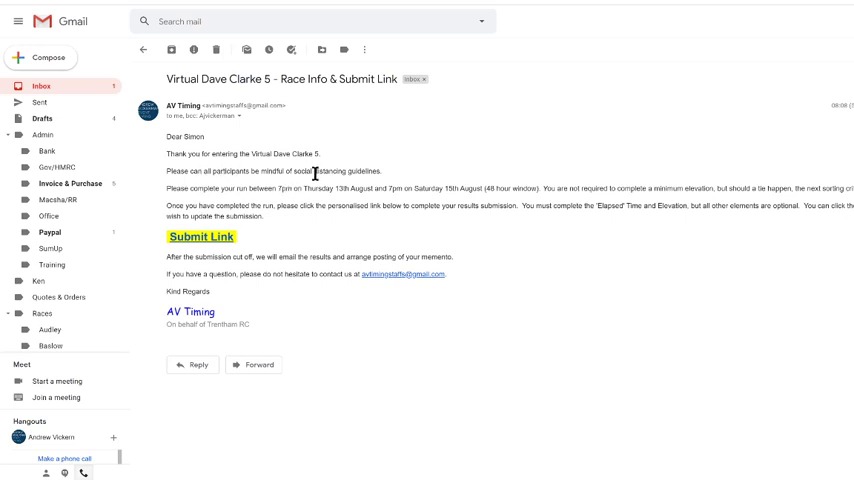
pyautogui.moveTo(232, 188)
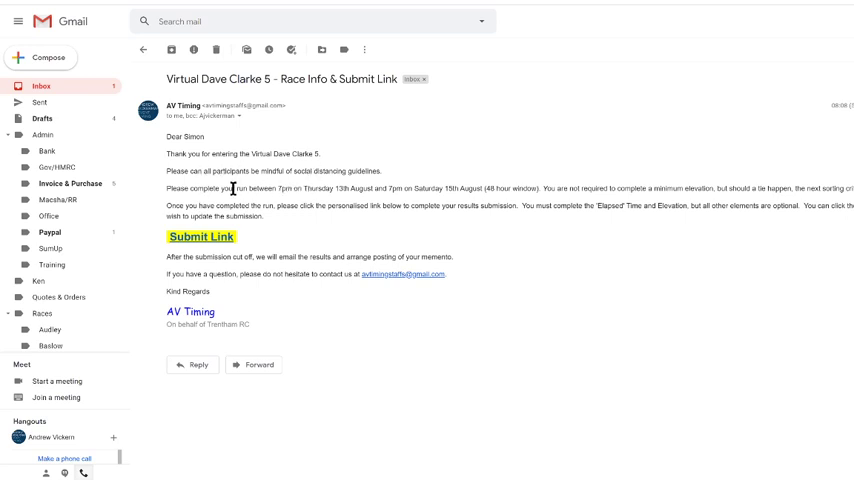
pyautogui.moveTo(486, 241)
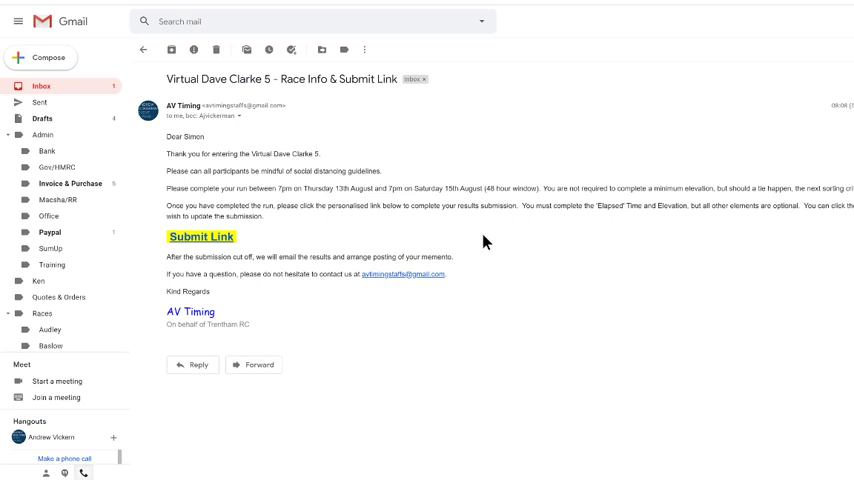
pyautogui.moveTo(709, 192)
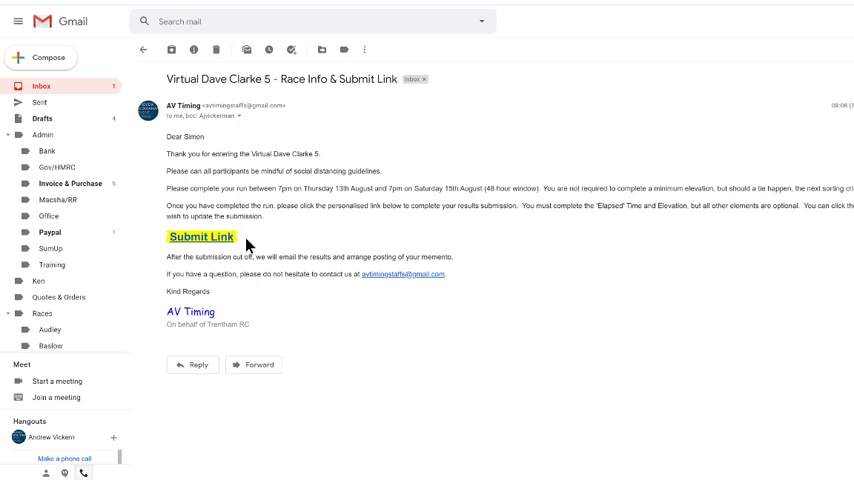
pyautogui.moveTo(585, 221)
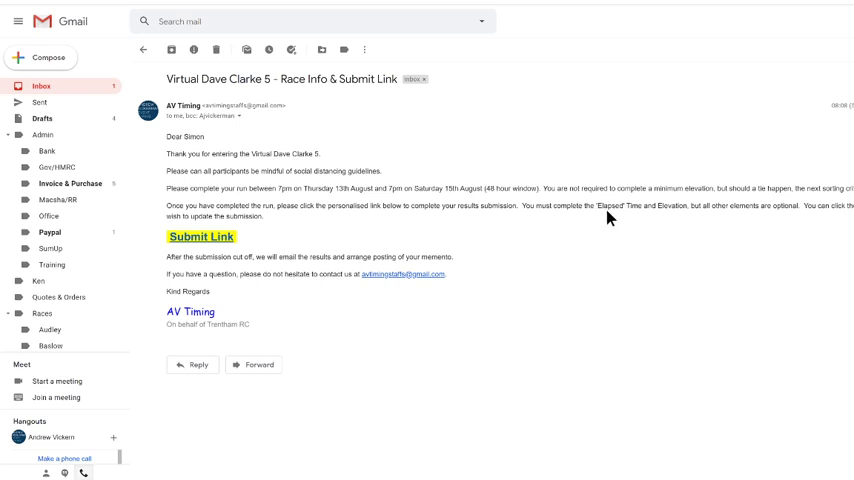
pyautogui.moveTo(609, 220)
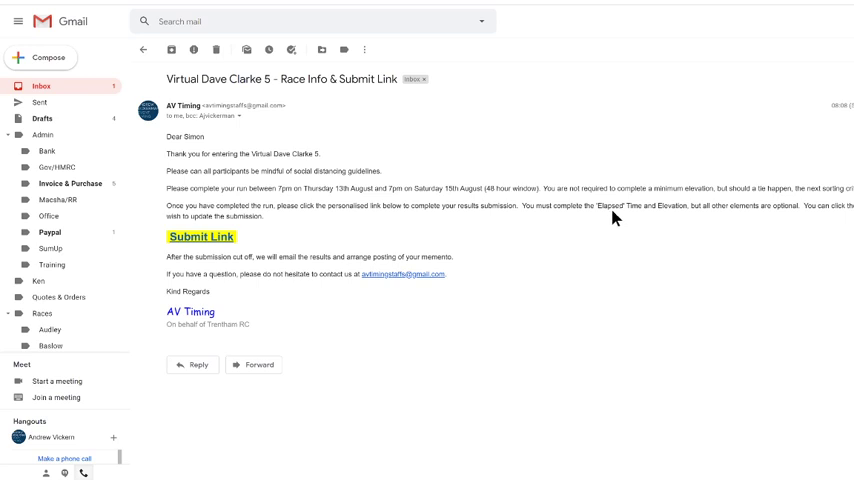
pyautogui.moveTo(620, 211)
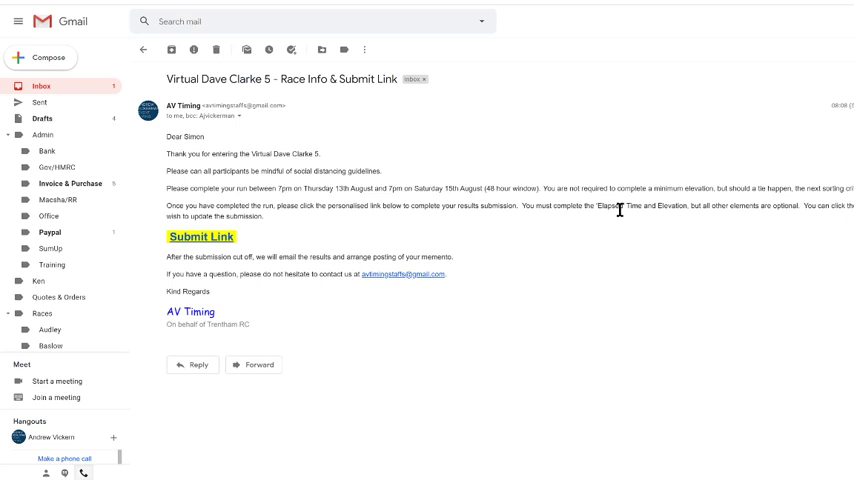
pyautogui.moveTo(672, 208)
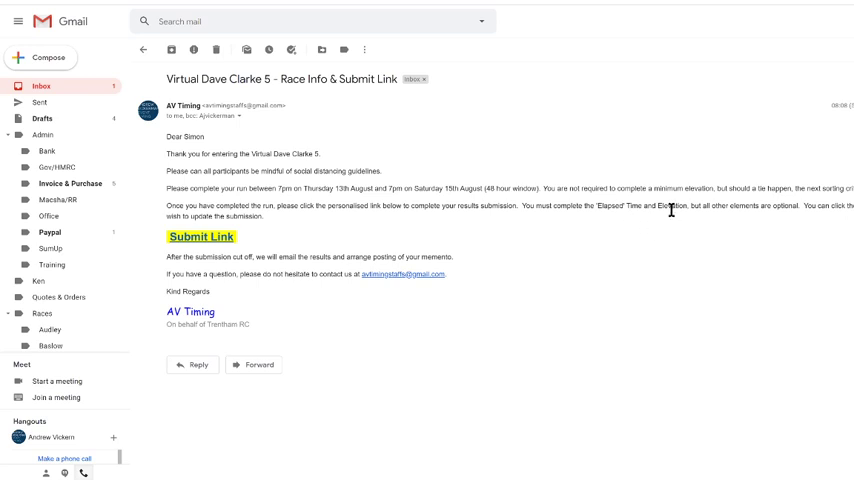
pyautogui.moveTo(678, 218)
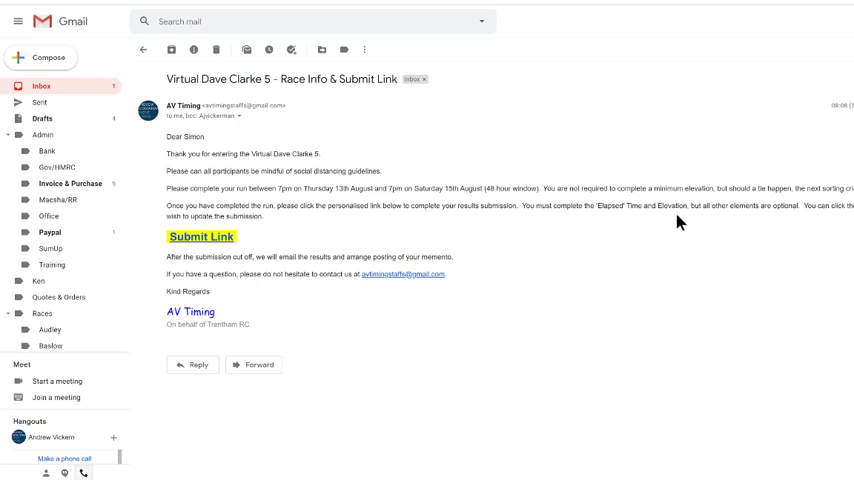
pyautogui.moveTo(694, 221)
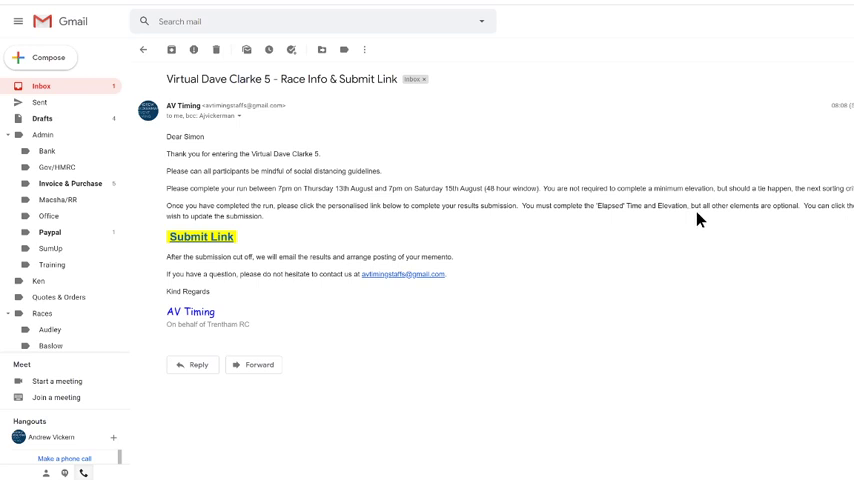
pyautogui.moveTo(780, 219)
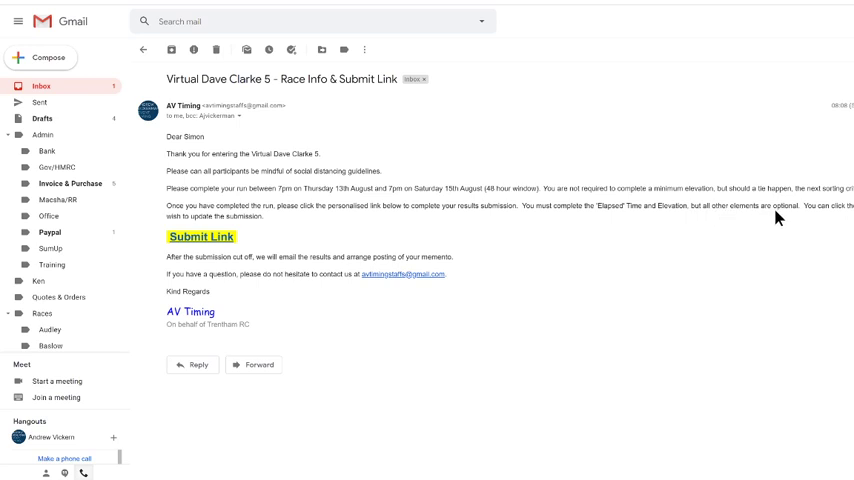
pyautogui.moveTo(815, 228)
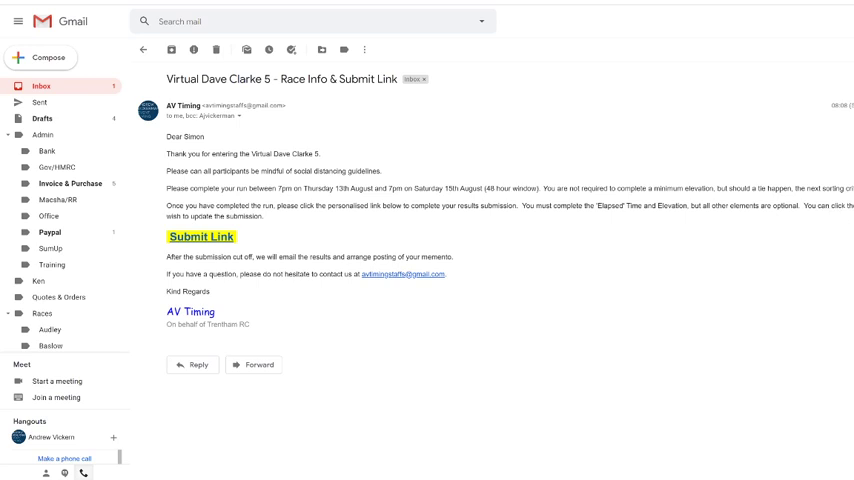
pyautogui.moveTo(233, 231)
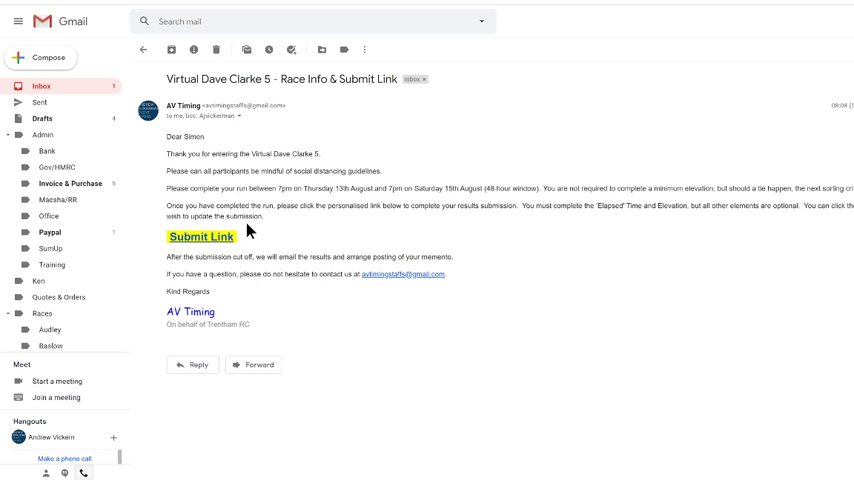
pyautogui.moveTo(207, 240)
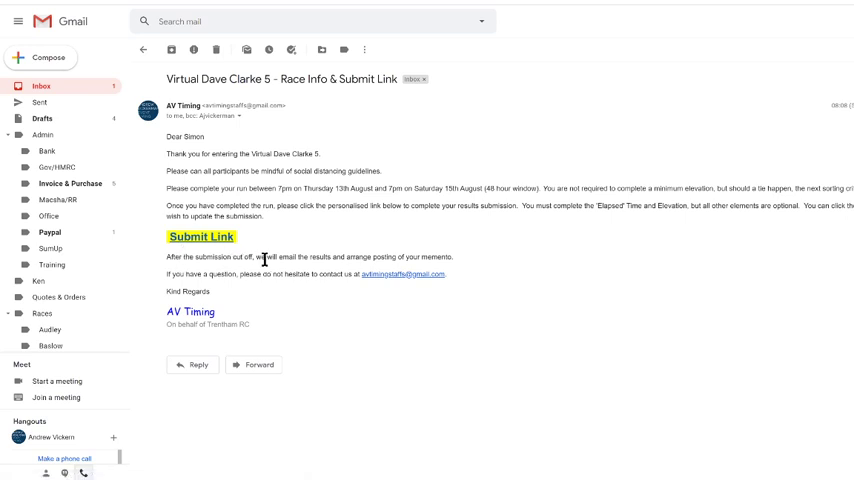
pyautogui.moveTo(263, 301)
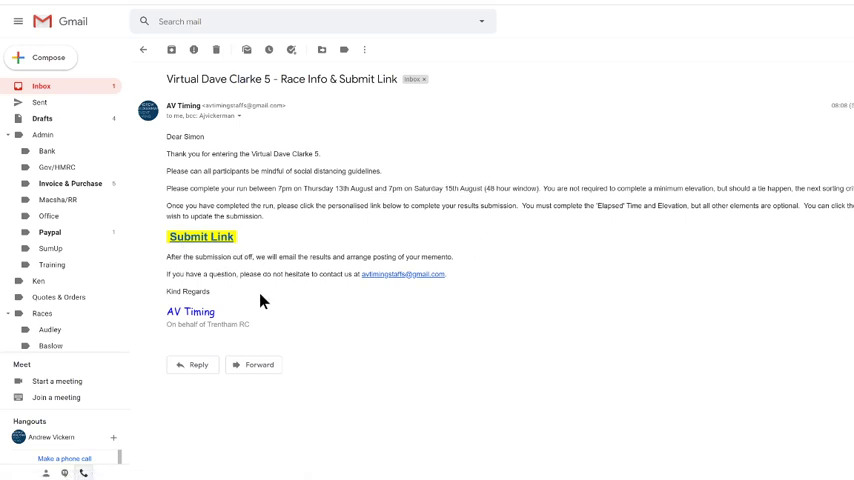
pyautogui.moveTo(297, 266)
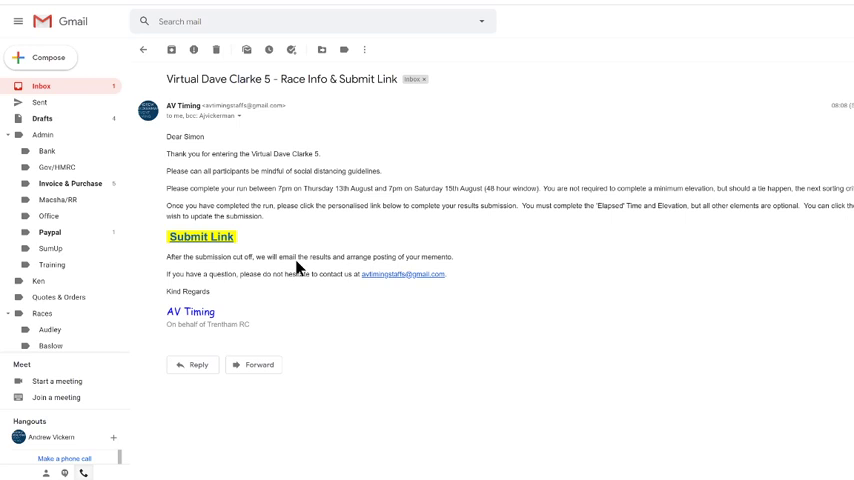
pyautogui.moveTo(340, 270)
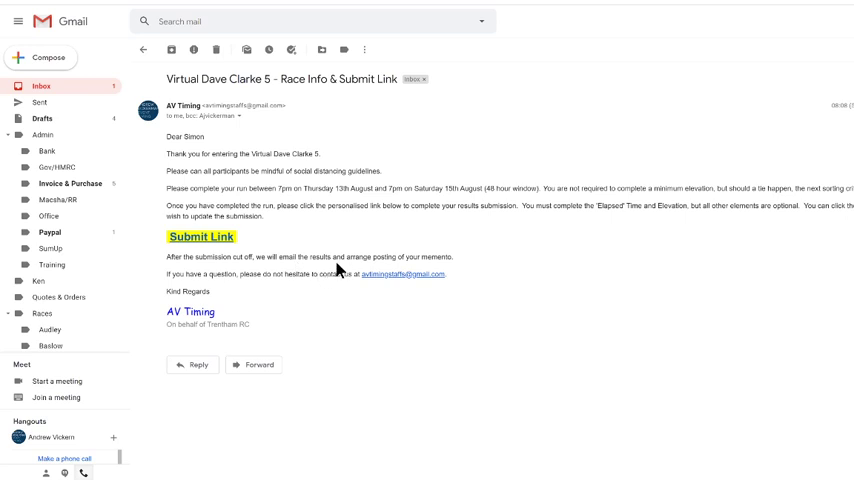
pyautogui.moveTo(417, 272)
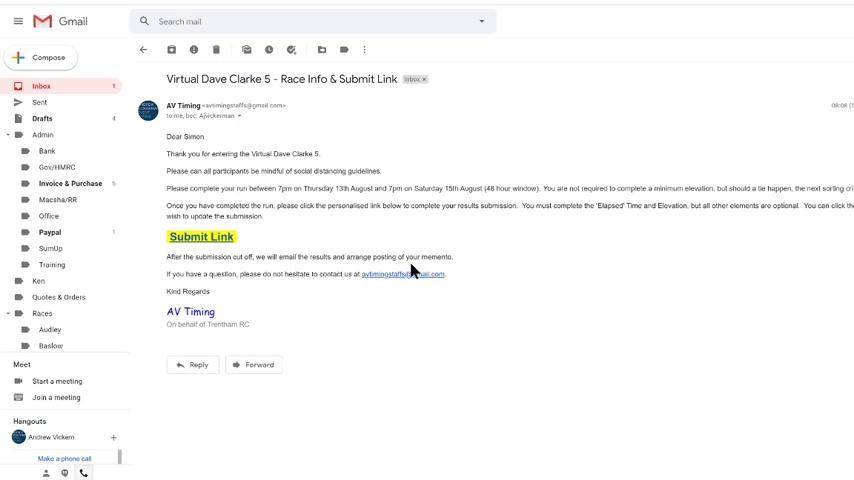
pyautogui.moveTo(212, 261)
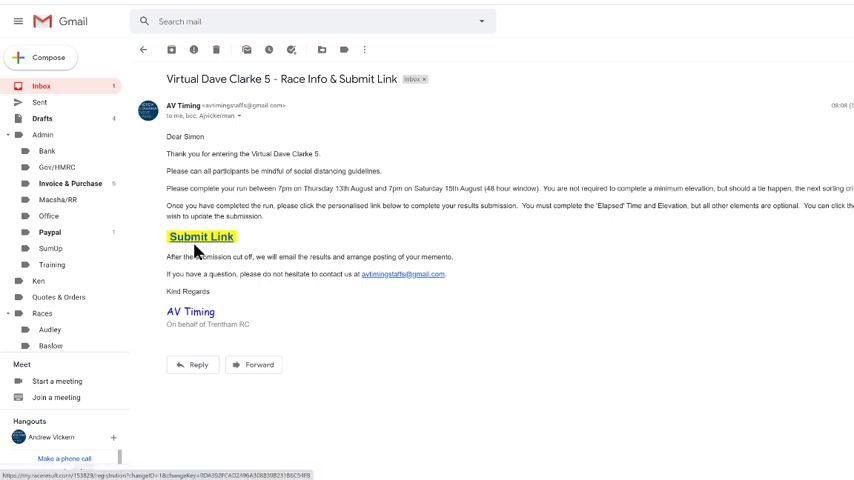
# - Follow the email's Submit Link and check the prefilled name, club and NSRRA group
pyautogui.click(200, 237)
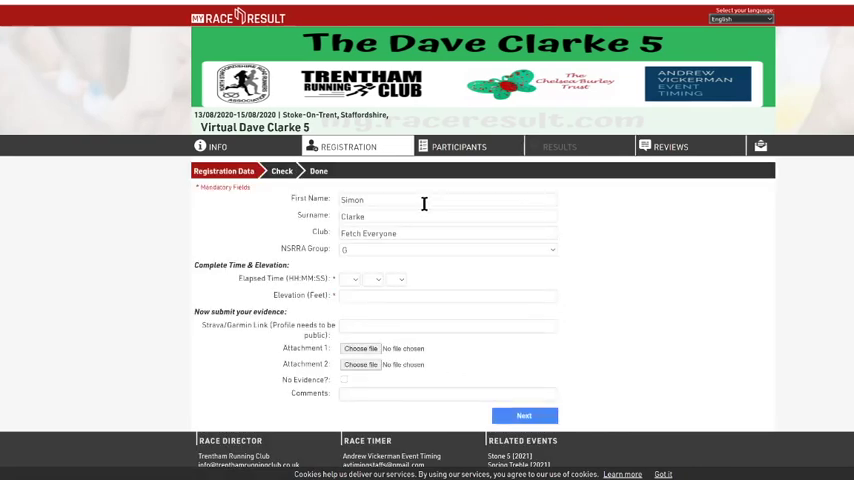
pyautogui.moveTo(610, 304)
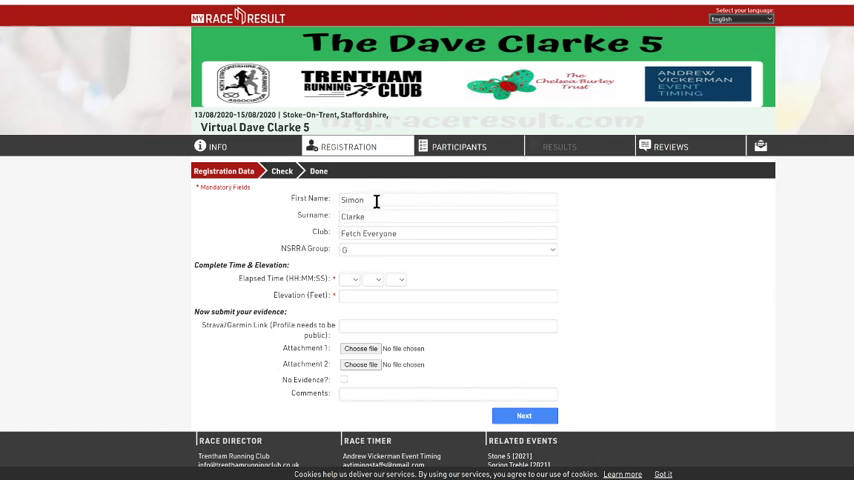
pyautogui.moveTo(297, 207)
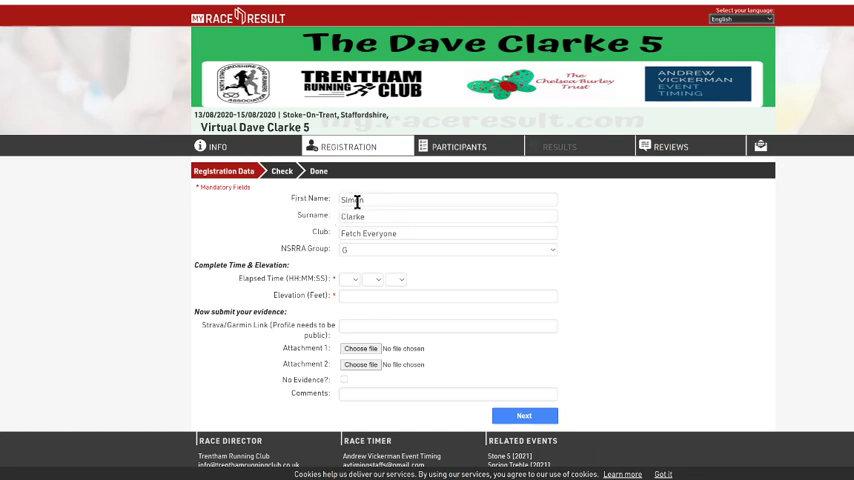
pyautogui.write('on')
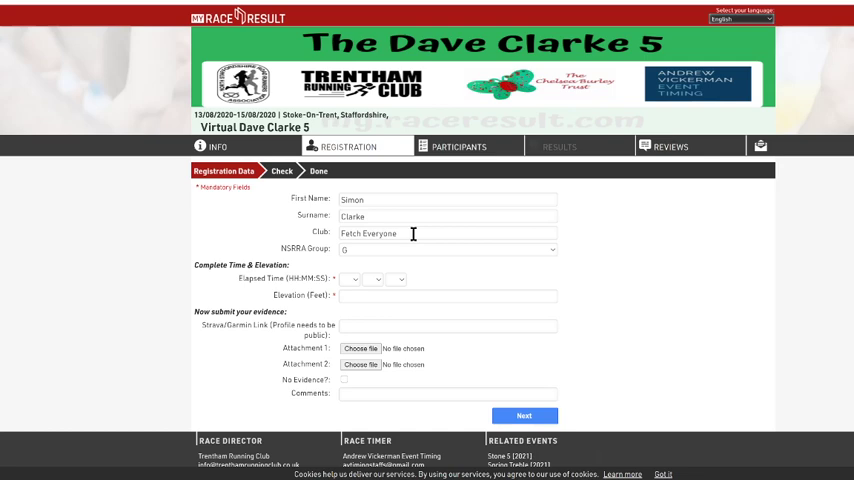
pyautogui.moveTo(438, 263)
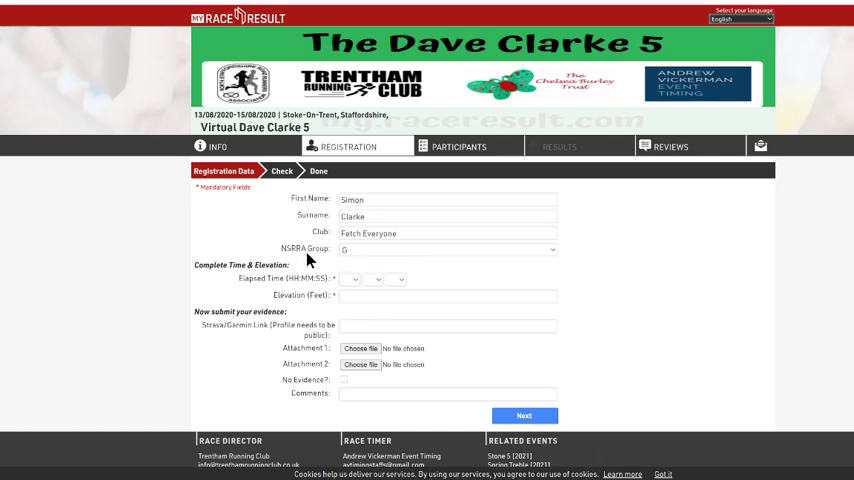
pyautogui.click(448, 249)
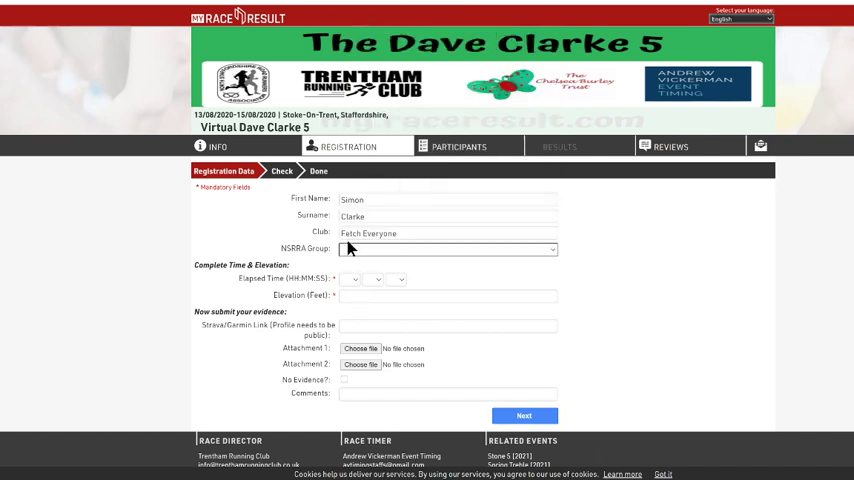
pyautogui.click(448, 248)
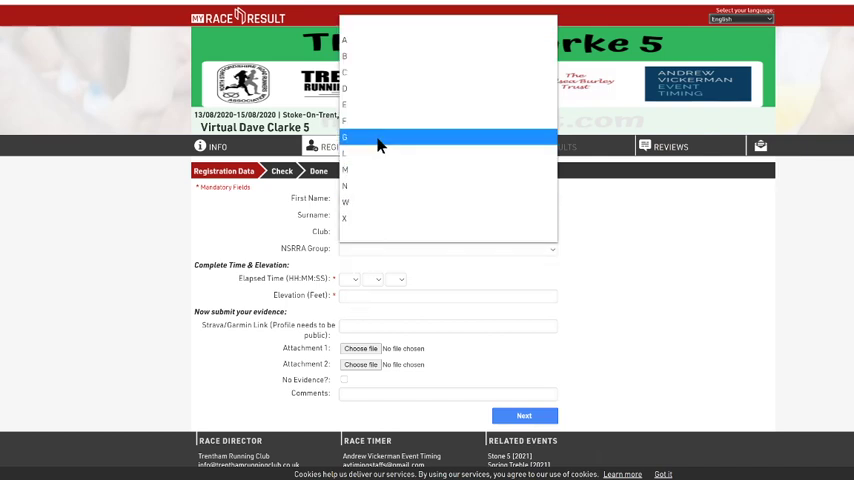
pyautogui.moveTo(362, 138)
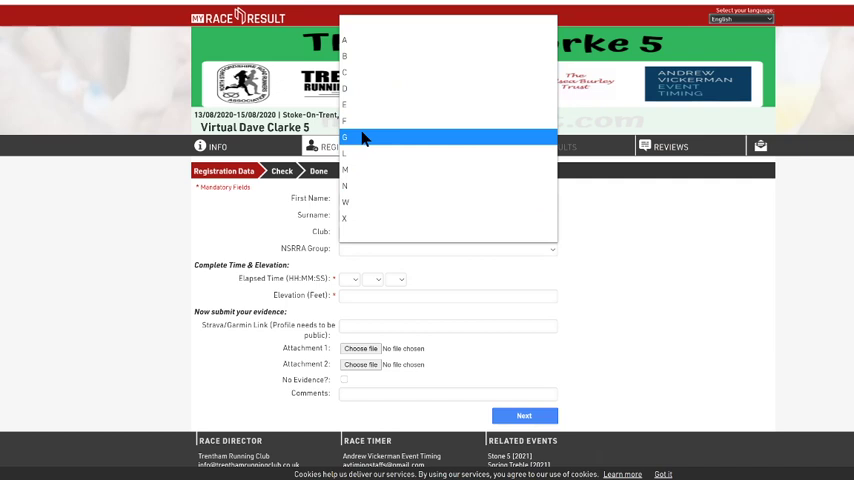
pyautogui.click(345, 137)
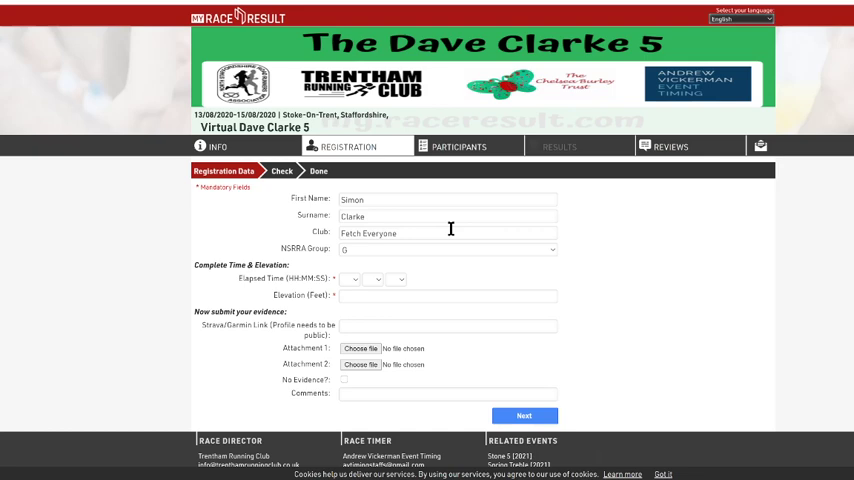
pyautogui.moveTo(358, 345)
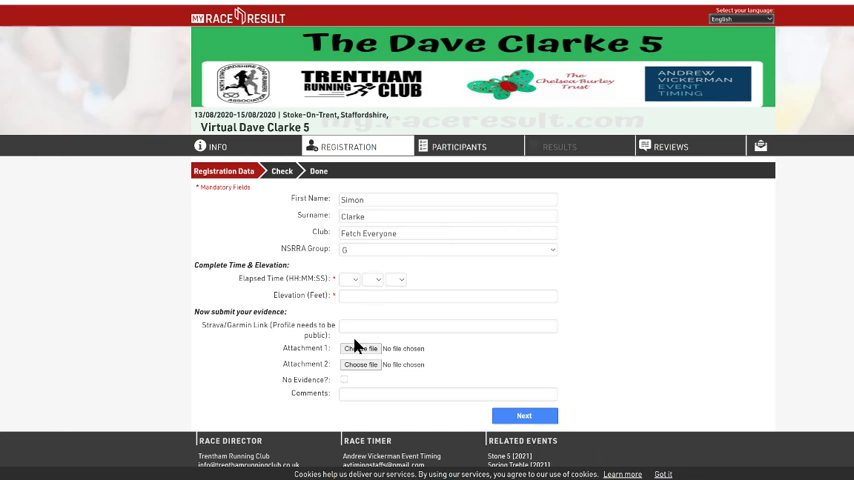
pyautogui.moveTo(252, 288)
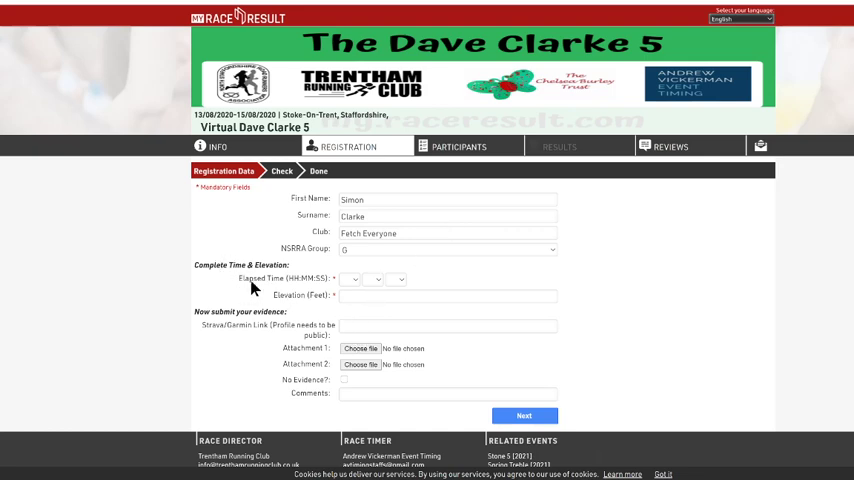
pyautogui.moveTo(214, 267)
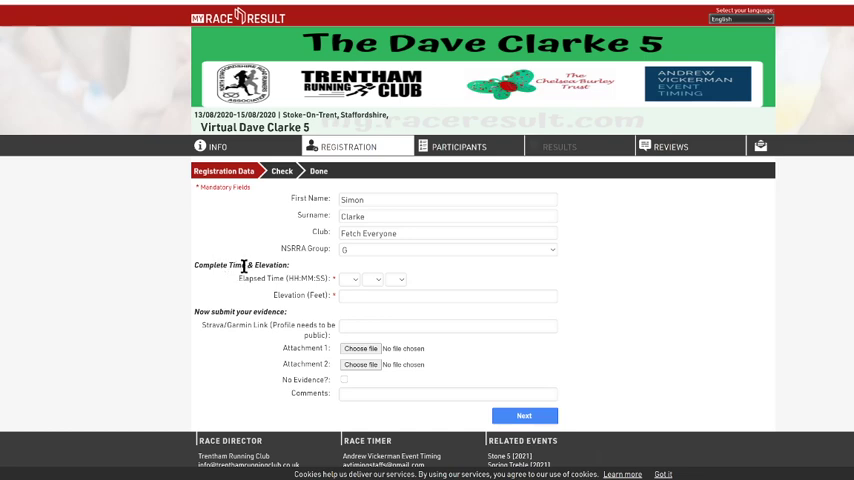
pyautogui.moveTo(333, 279)
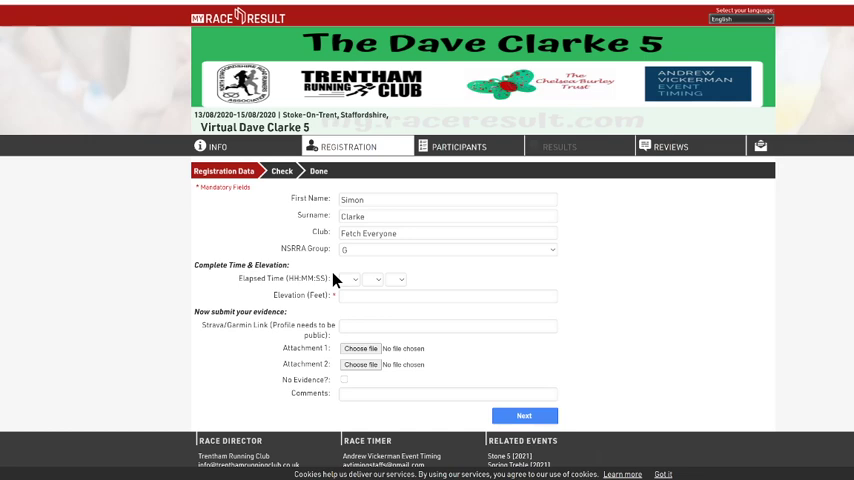
pyautogui.moveTo(290, 297)
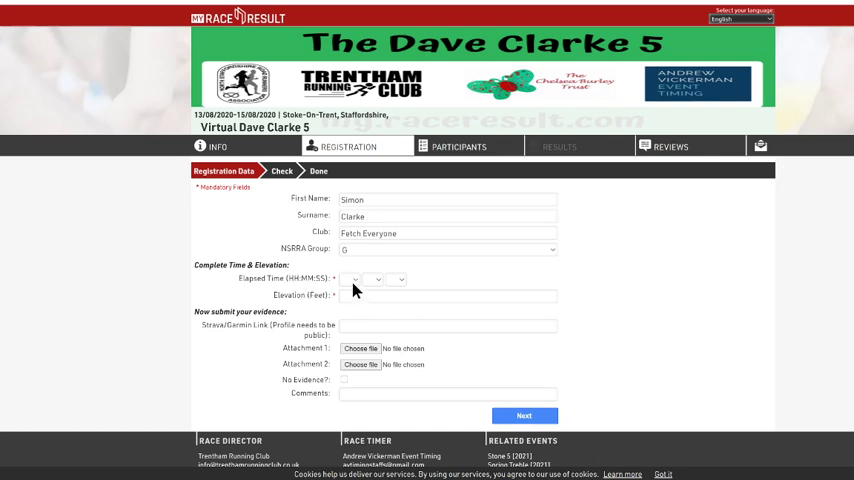
# - Enter elapsed time 00:24:15 and elevation 200 feet
pyautogui.click(353, 279)
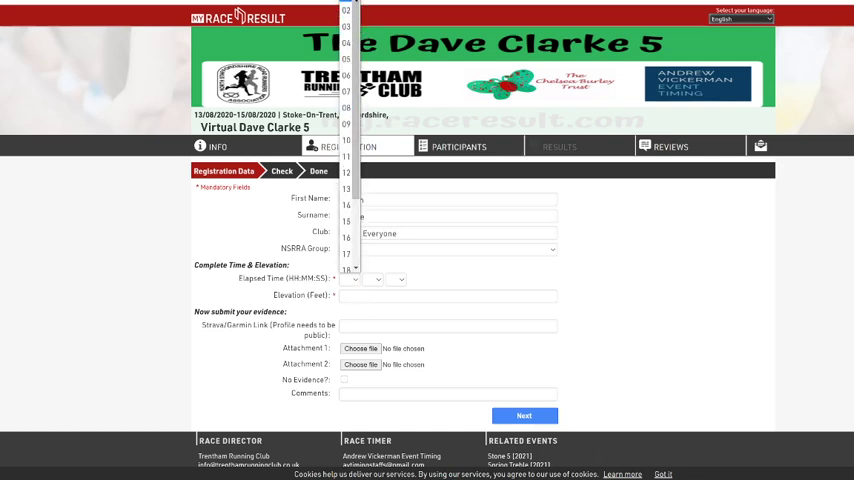
pyautogui.click(355, 279)
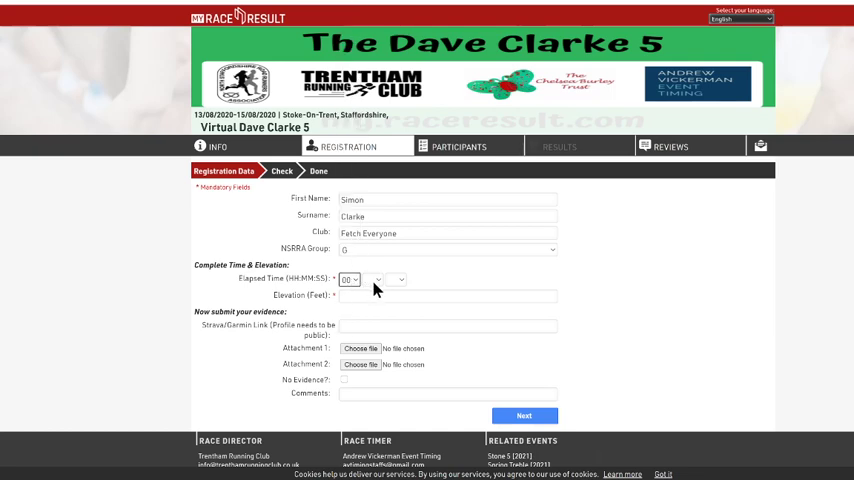
pyautogui.click(350, 279)
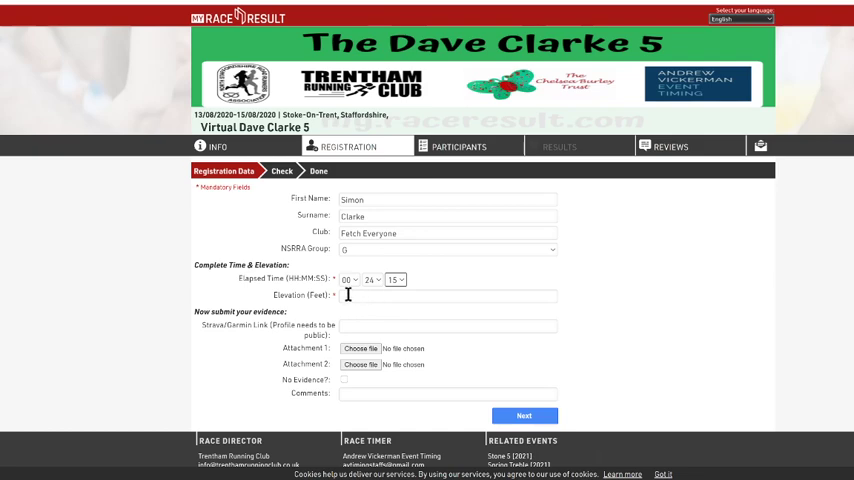
pyautogui.click(448, 295)
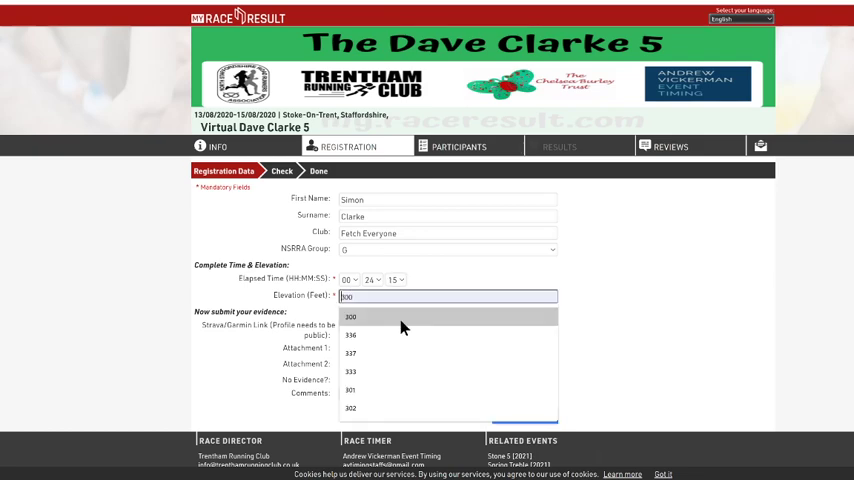
pyautogui.click(350, 316)
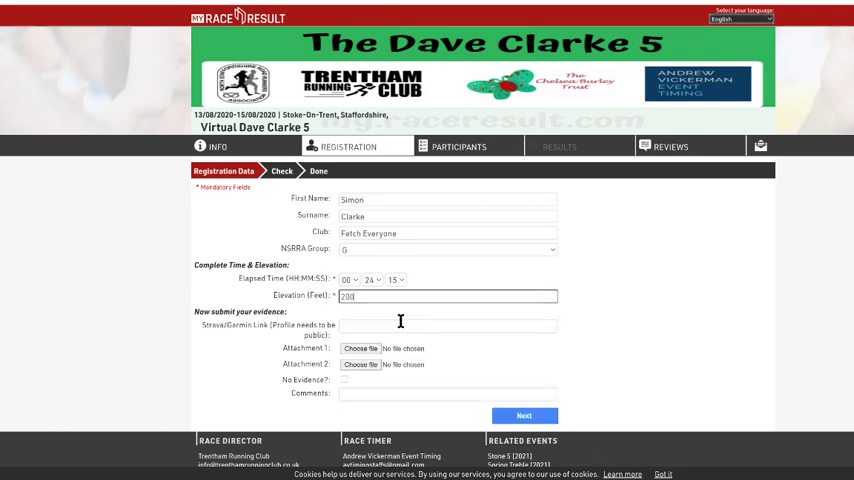
pyautogui.moveTo(575, 293)
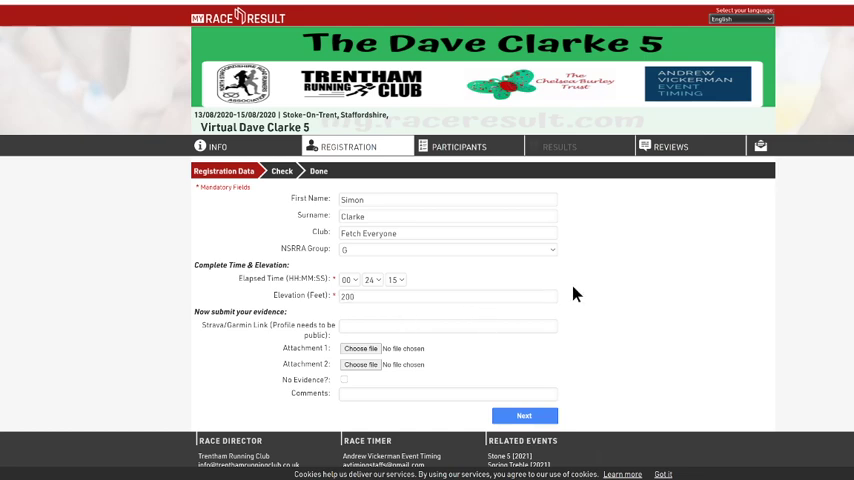
pyautogui.moveTo(340, 300)
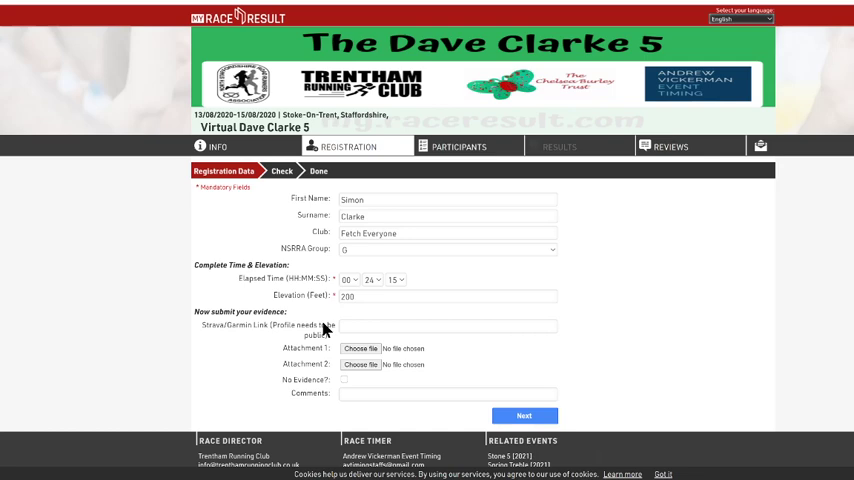
pyautogui.moveTo(228, 334)
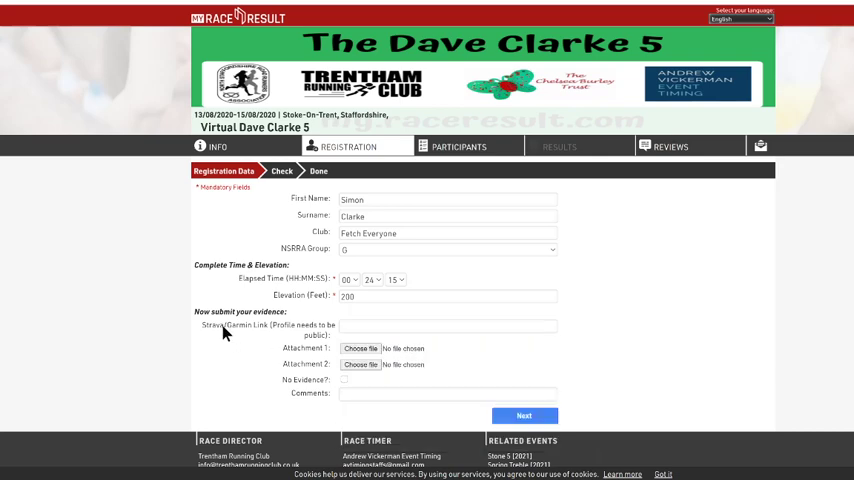
pyautogui.moveTo(326, 330)
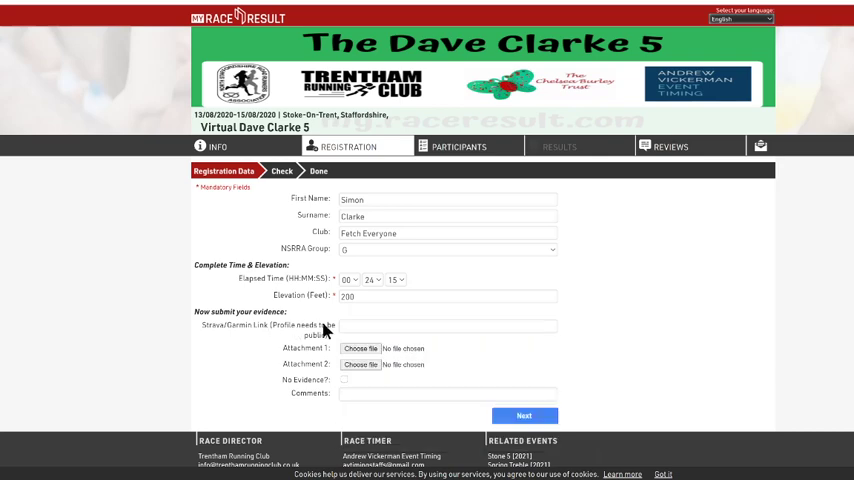
pyautogui.moveTo(288, 338)
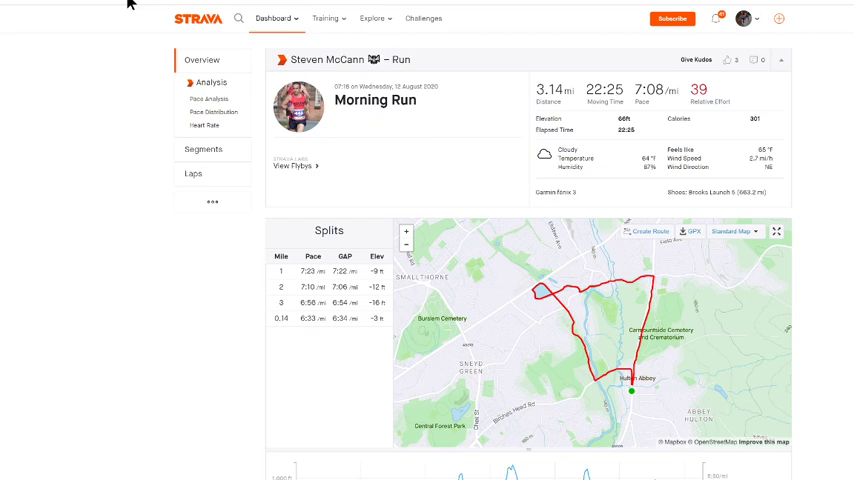
pyautogui.moveTo(201, 34)
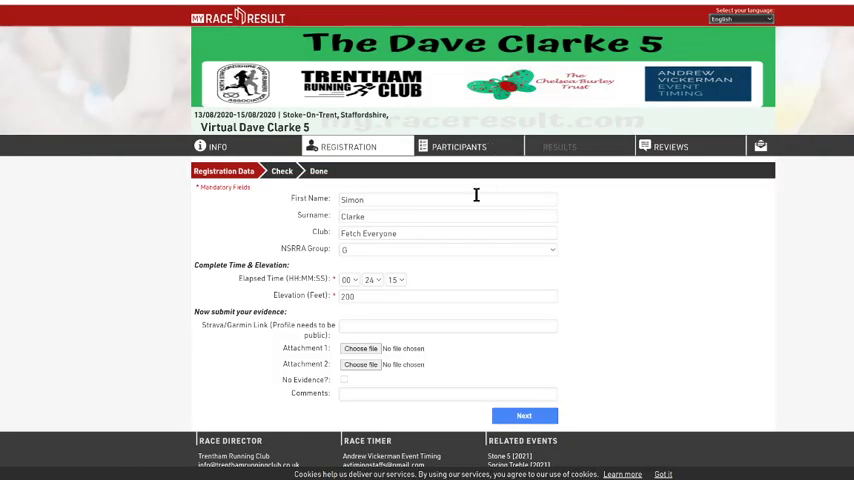
# - Paste the copied Strava activity URL into the Strava/Garmin Link box
pyautogui.rightClick(447, 325)
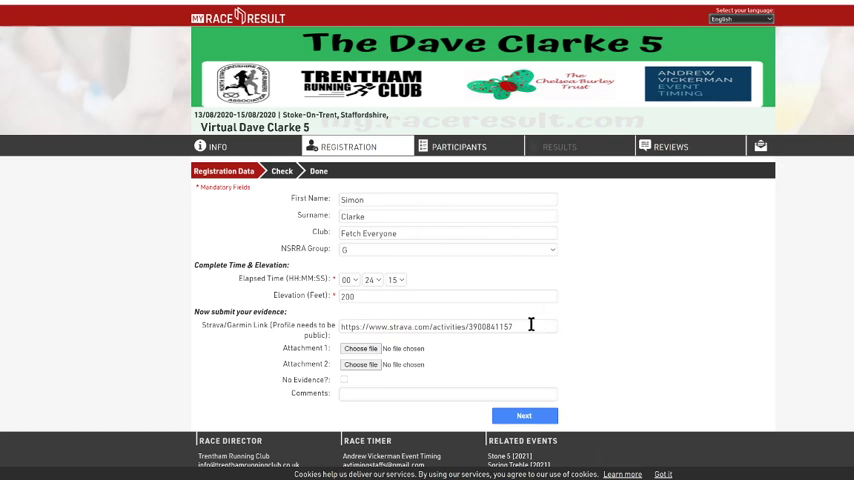
pyautogui.moveTo(338, 350)
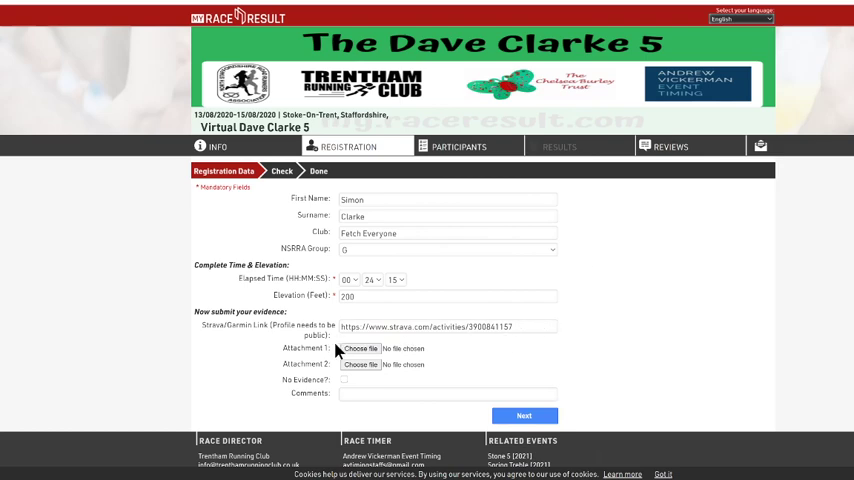
pyautogui.moveTo(340, 355)
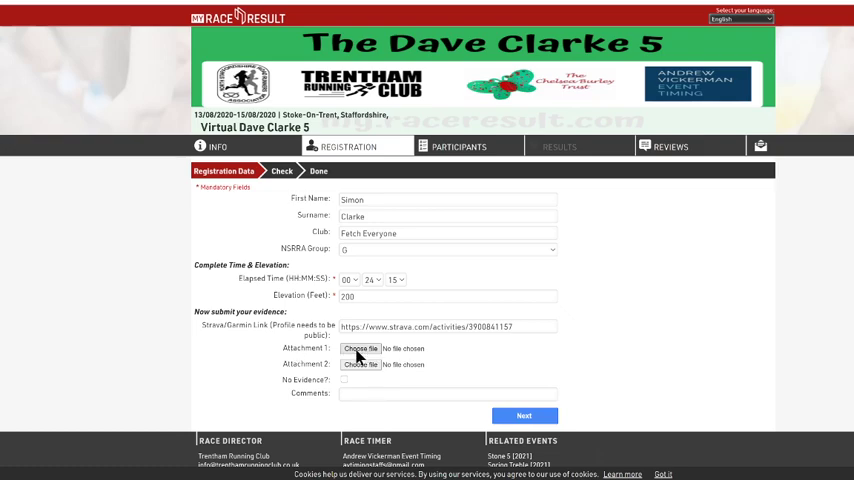
# - Attach Upload.png from the Desktop as Attachment 1
pyautogui.click(360, 348)
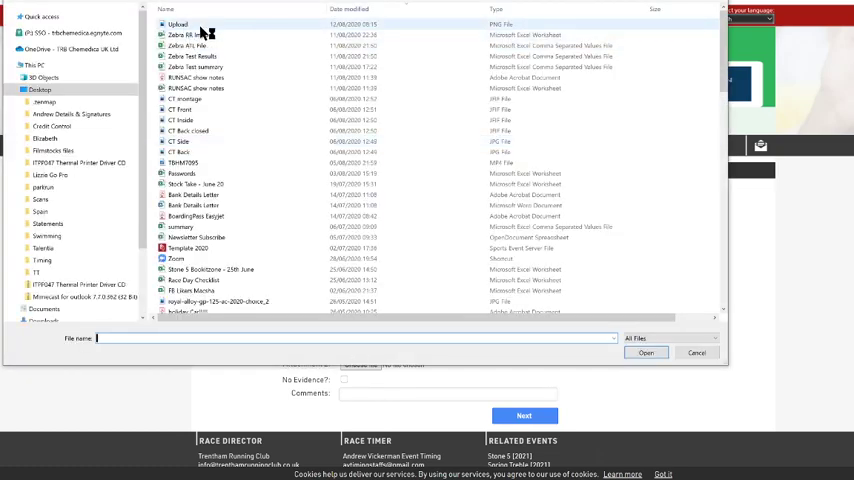
pyautogui.click(646, 352)
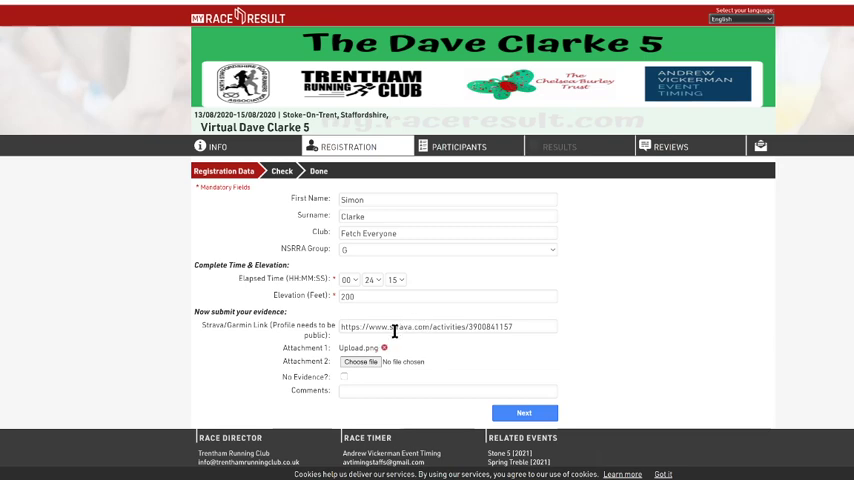
pyautogui.moveTo(398, 343)
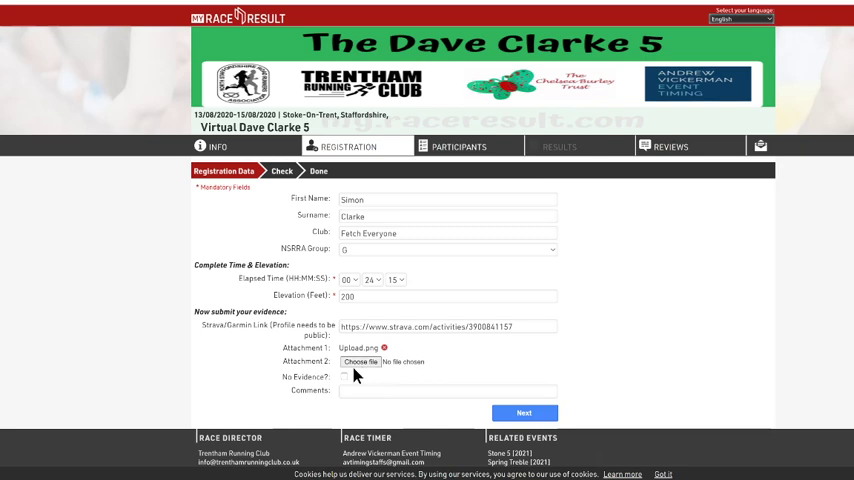
pyautogui.moveTo(350, 388)
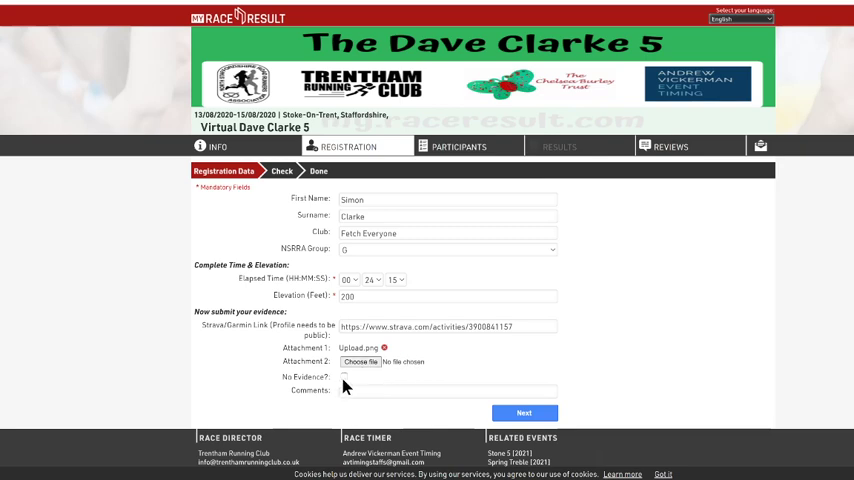
# - Tick No Evidence, type a route description, and add the comment 'Lost my garmin time as watch died'
pyautogui.click(344, 376)
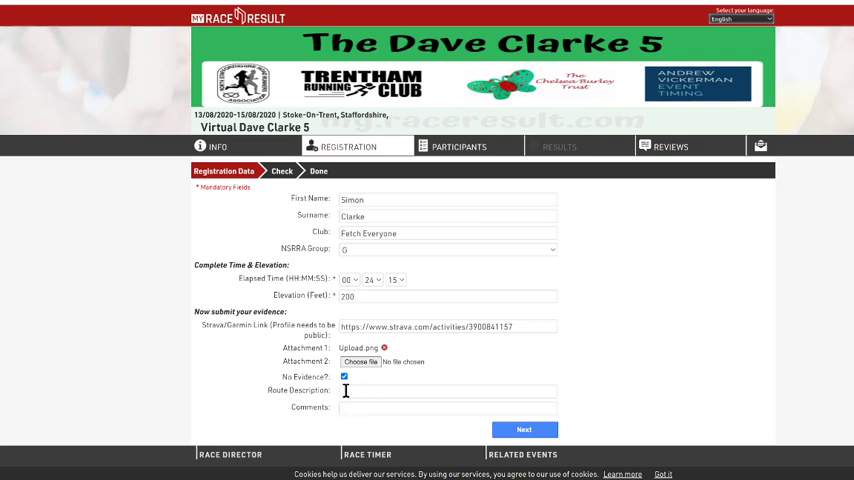
pyautogui.click(448, 391)
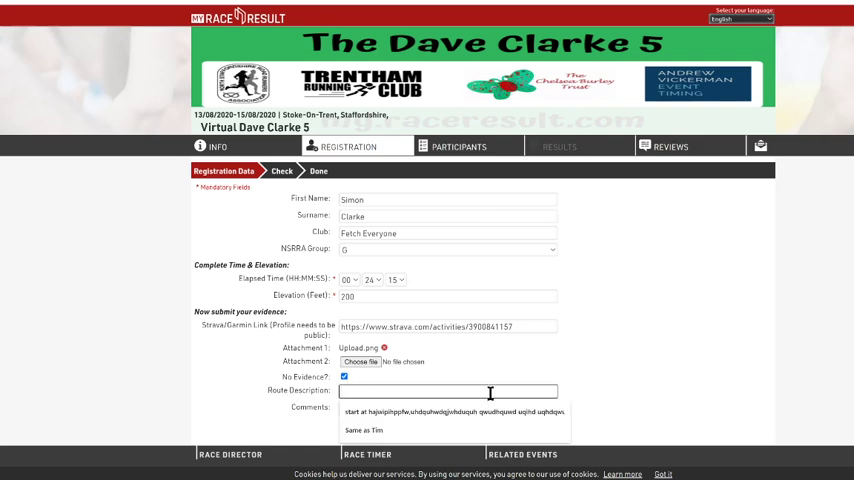
pyautogui.write('akujhaljd')
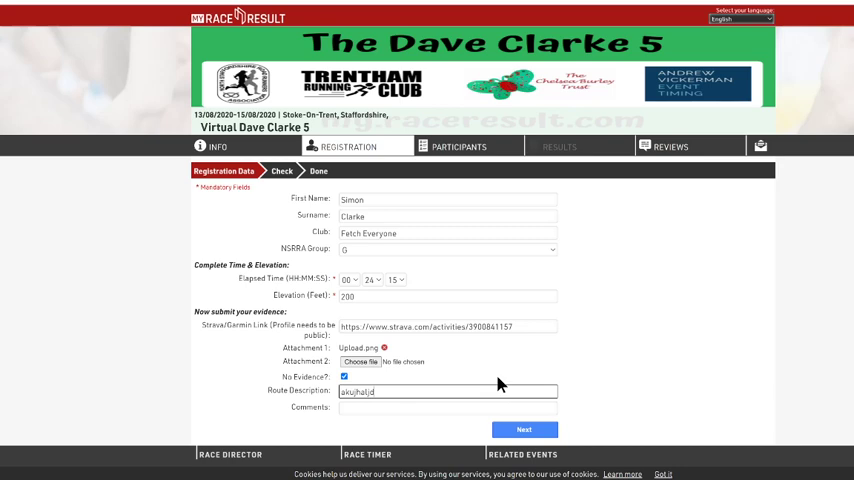
pyautogui.write('asjhaiohoia')
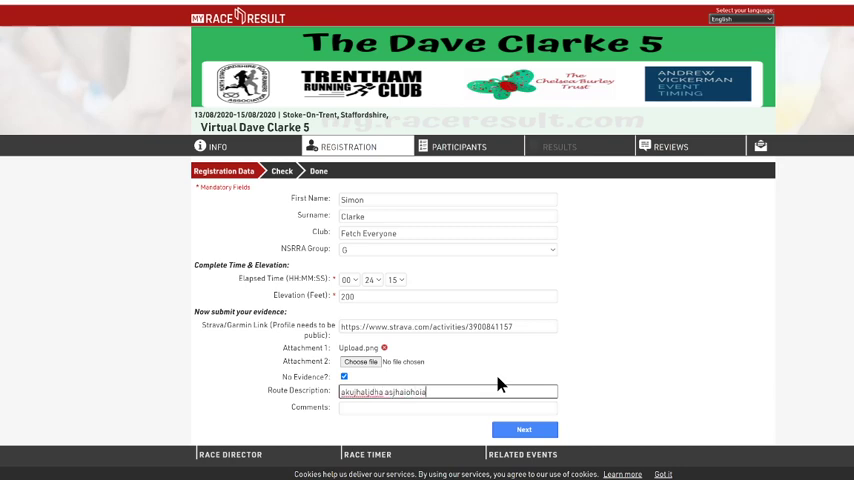
pyautogui.write('osdouauhsoua aihfkaofh ksauoaha')
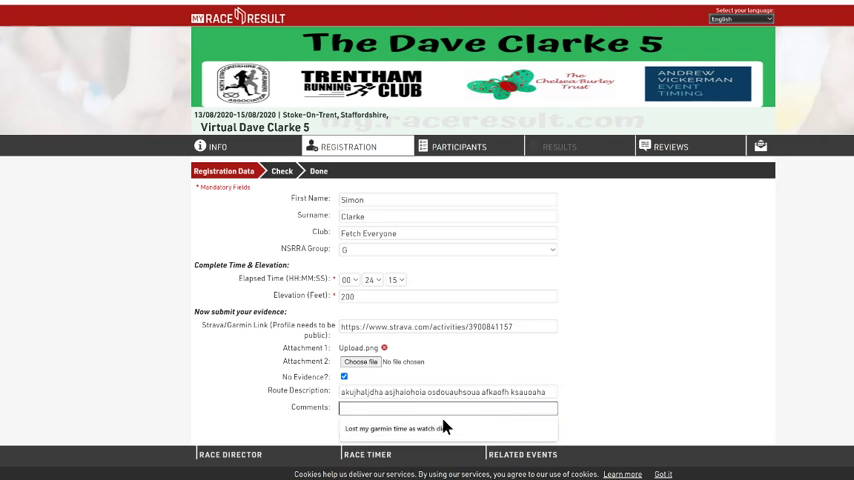
pyautogui.click(447, 408)
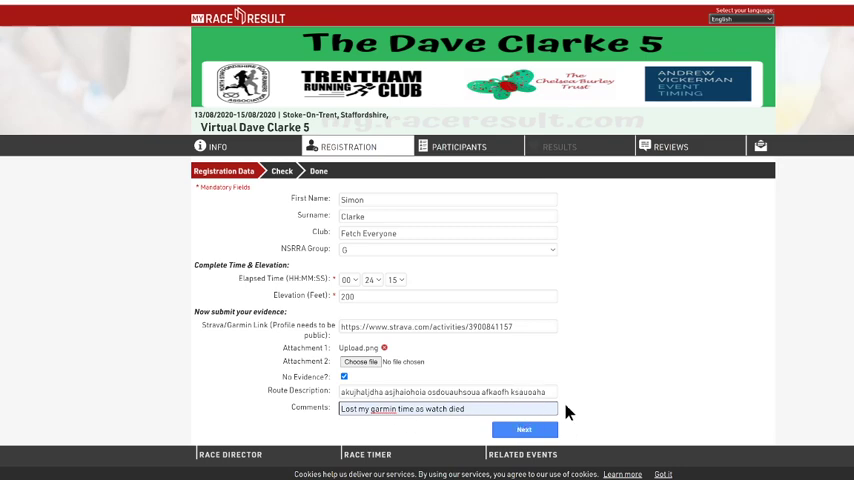
pyautogui.moveTo(508, 408)
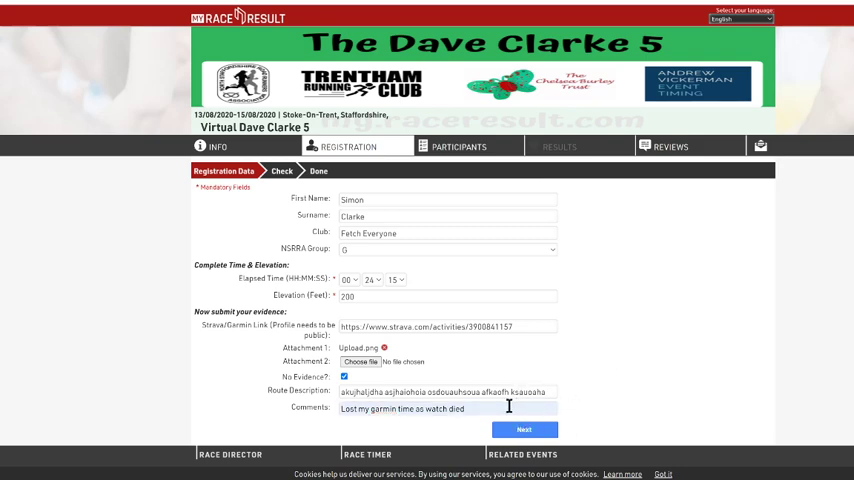
pyautogui.moveTo(583, 415)
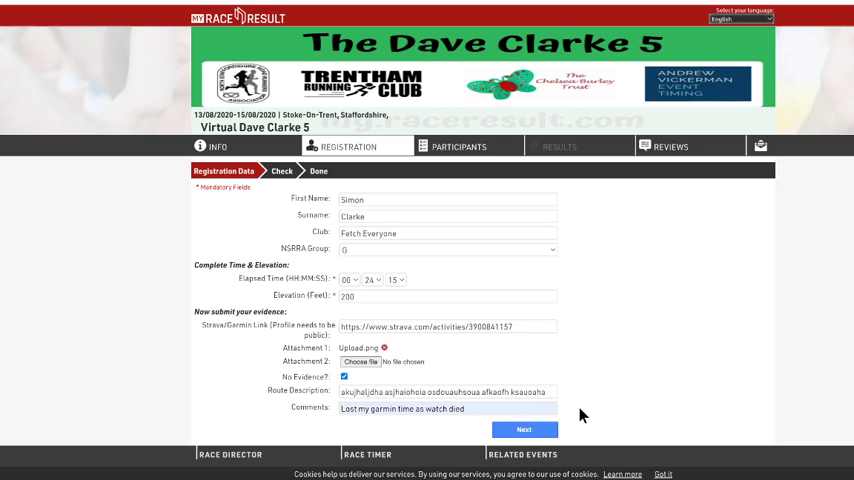
pyautogui.moveTo(318, 414)
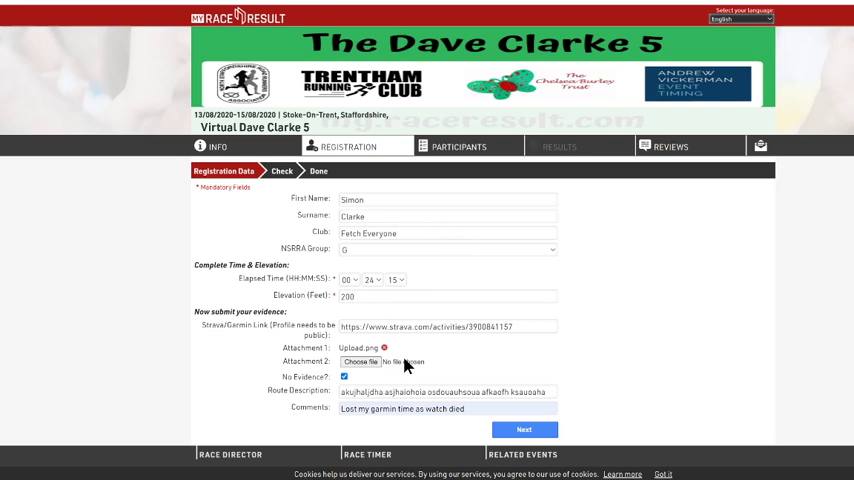
pyautogui.moveTo(400, 378)
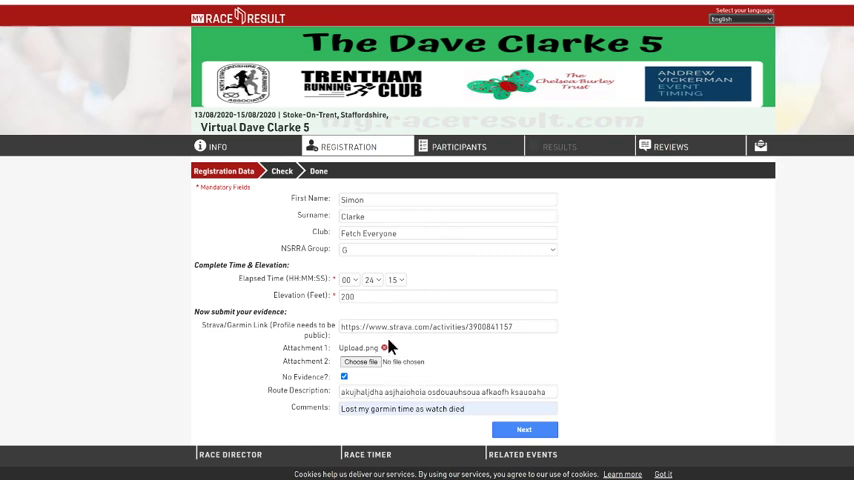
pyautogui.moveTo(356, 388)
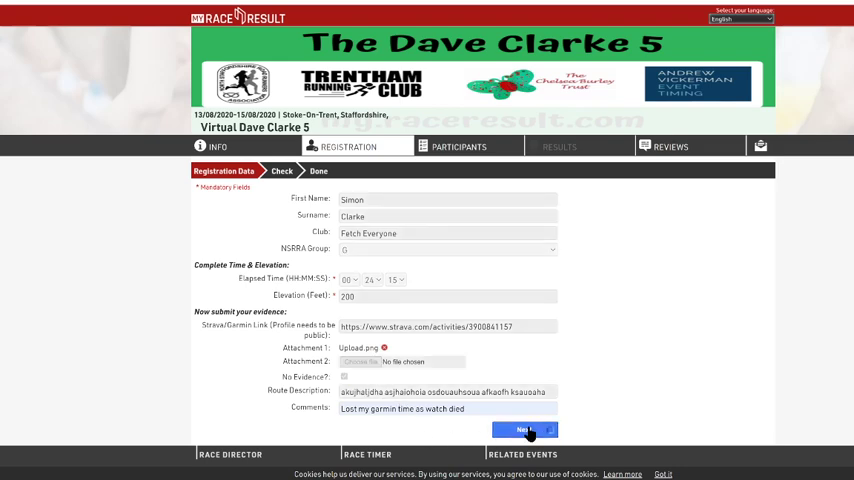
# - Submit the completed Virtual Dave Clarke 5 result to reach the thank-you page
pyautogui.click(525, 430)
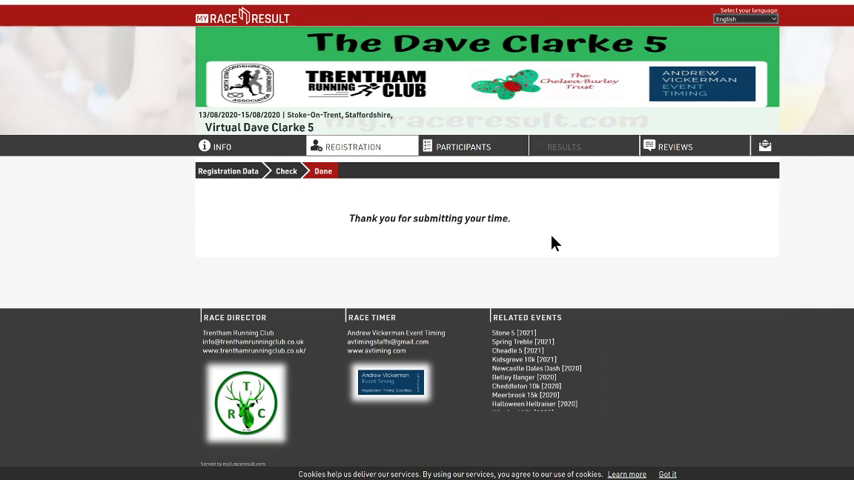
pyautogui.moveTo(451, 191)
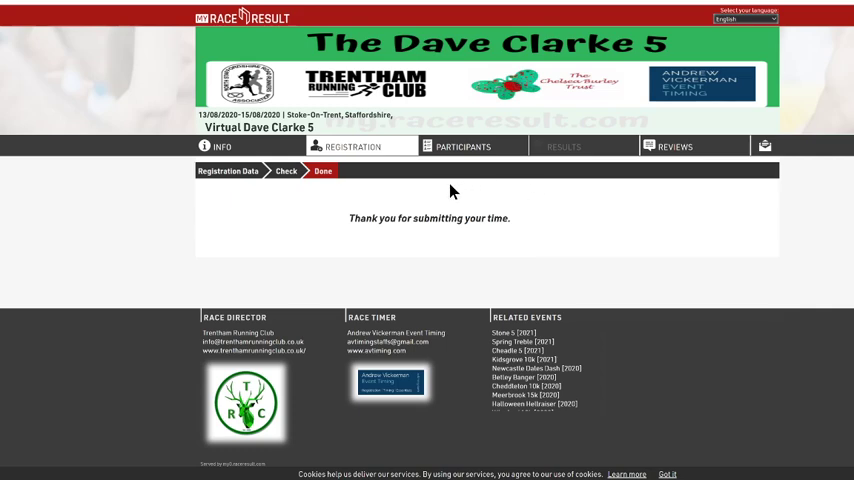
pyautogui.moveTo(598, 87)
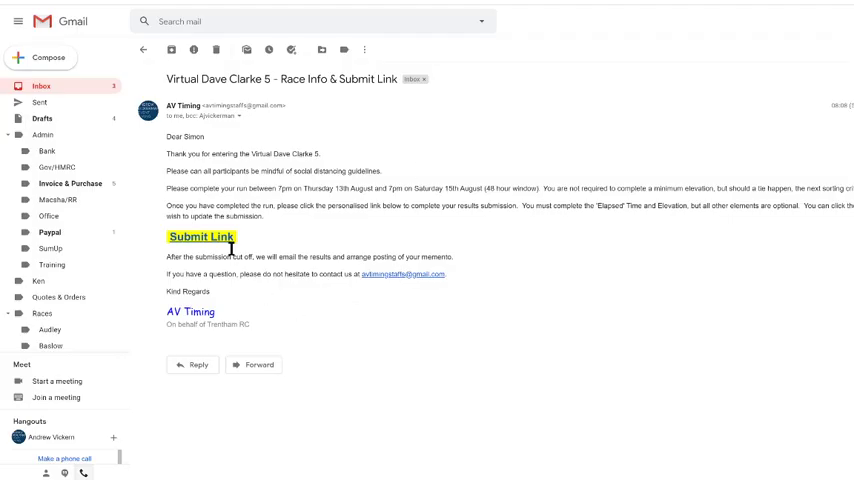
# - Reopen the submission, delete the Strava link, and save the changes
pyautogui.click(199, 238)
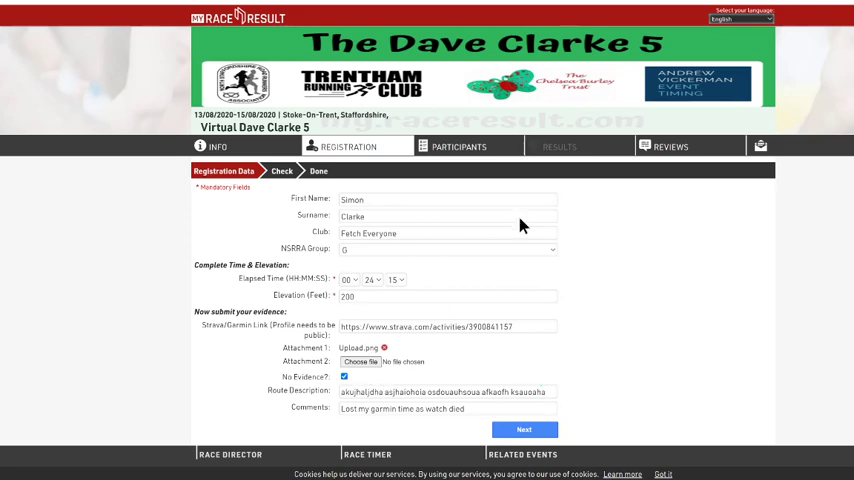
pyautogui.tripleClick(447, 326)
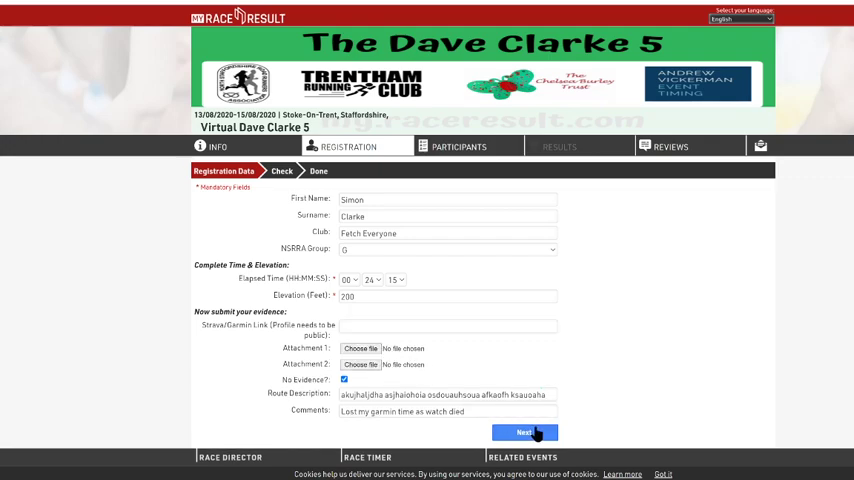
pyautogui.click(524, 432)
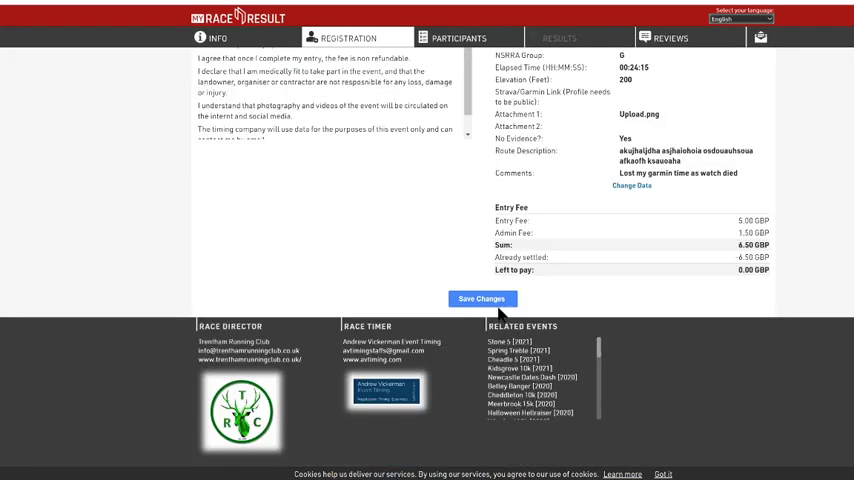
pyautogui.click(481, 298)
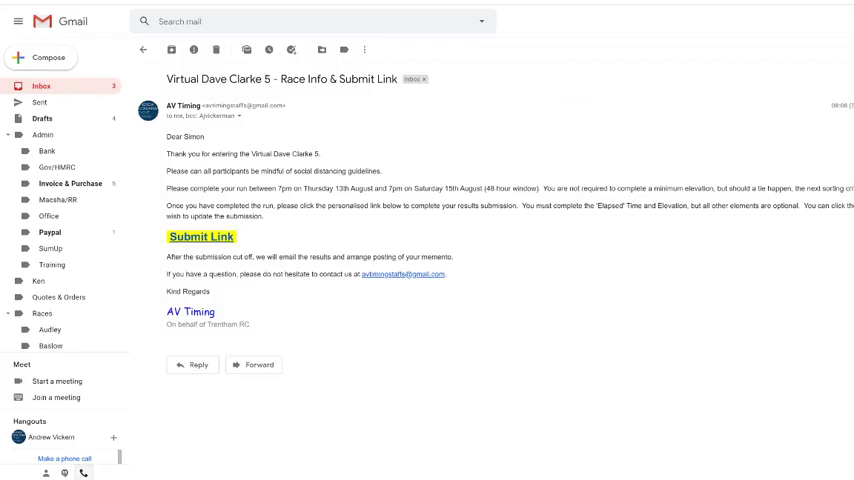
# - Change elapsed minutes to 20 (00:20:15), save, and reopen the submission to confirm
pyautogui.click(201, 237)
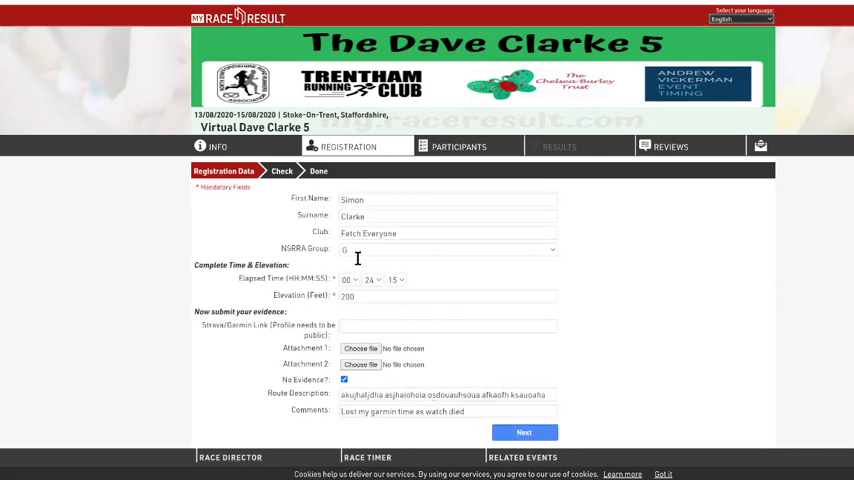
pyautogui.click(346, 279)
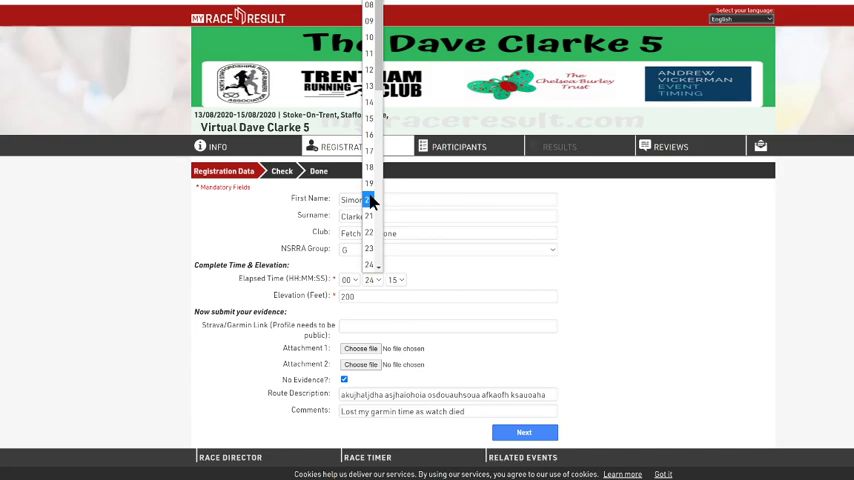
pyautogui.click(524, 432)
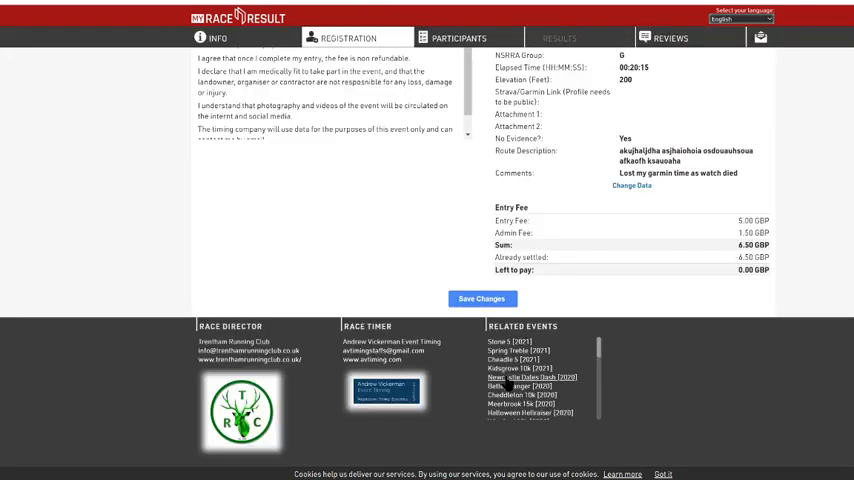
pyautogui.click(481, 298)
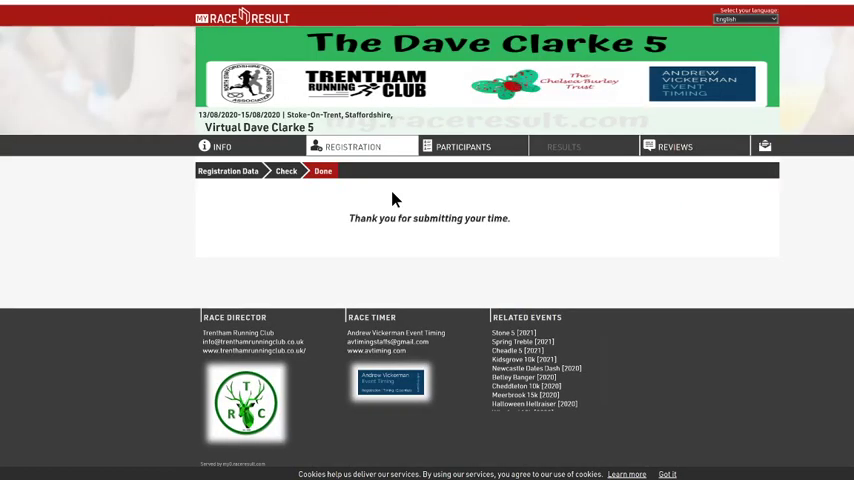
pyautogui.click(200, 237)
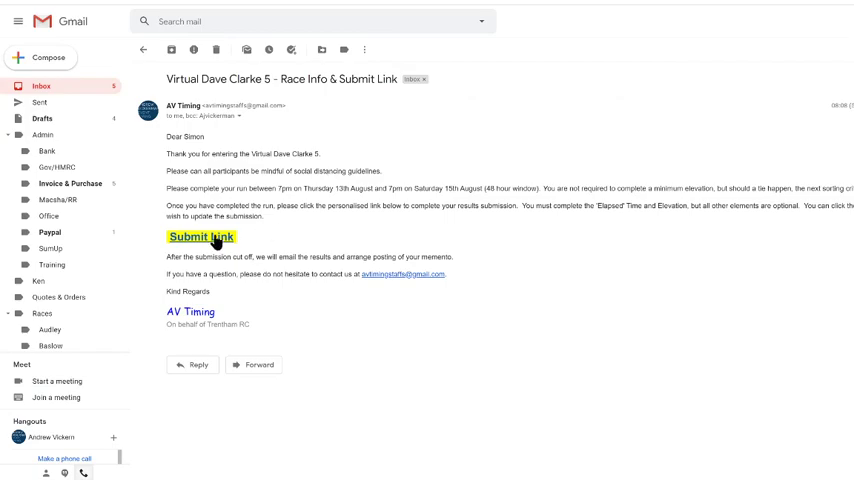
pyautogui.click(201, 237)
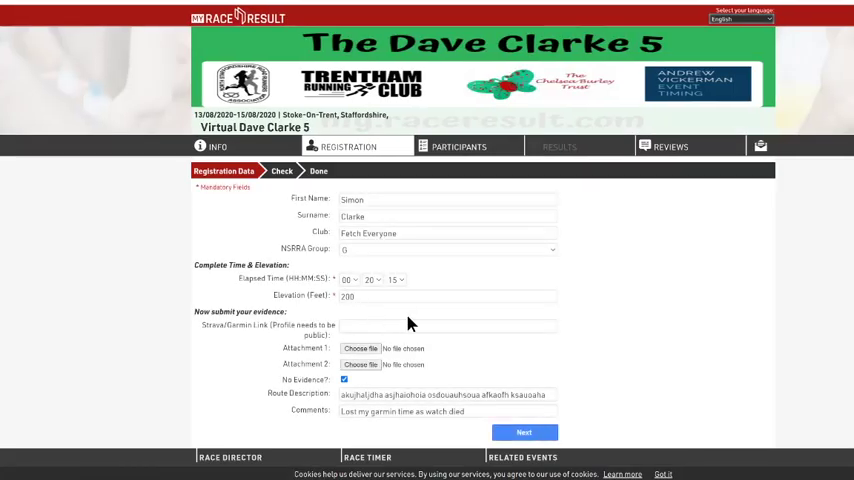
pyautogui.moveTo(688, 268)
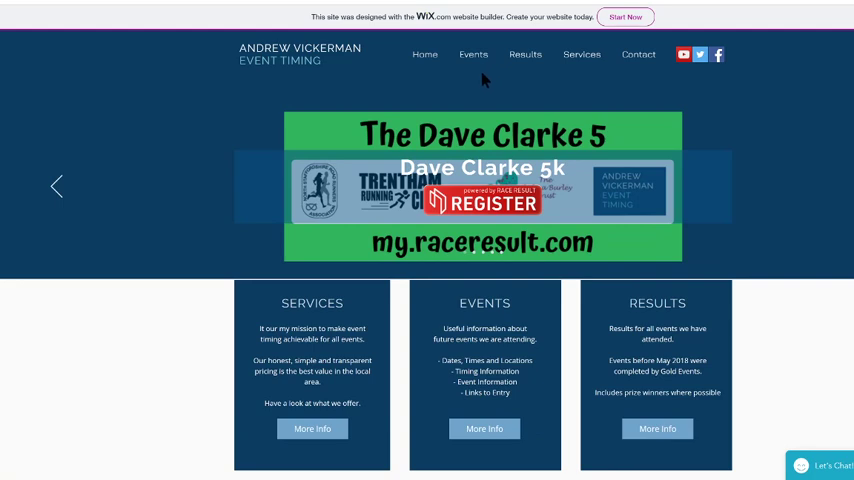
pyautogui.moveTo(466, 148)
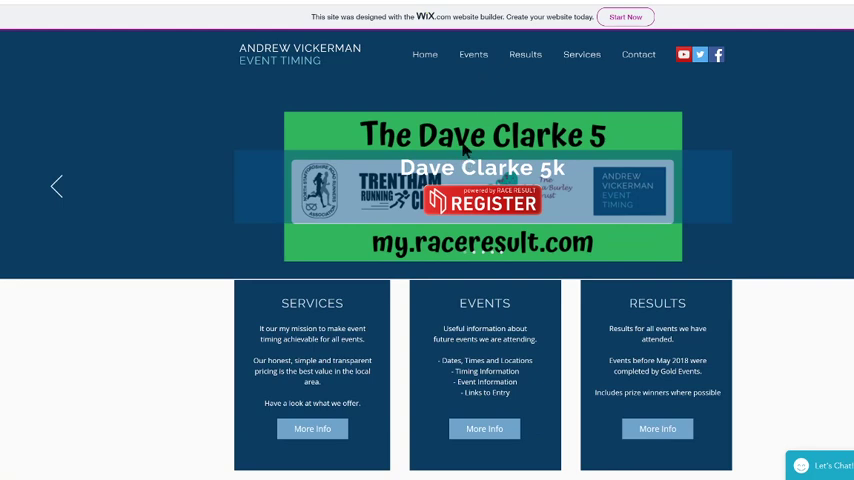